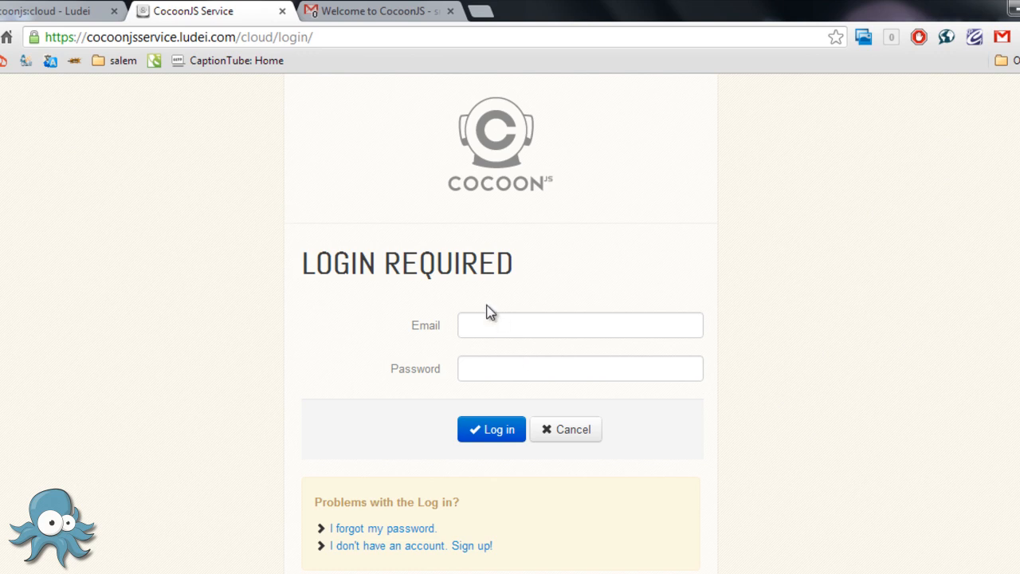
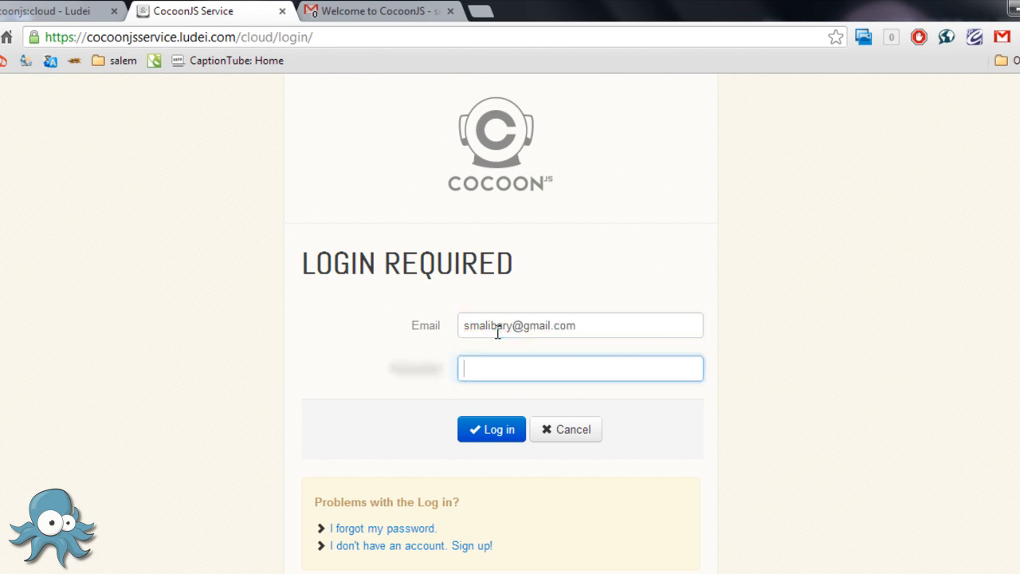
Step: Enter the email 'smalibe' on the CocoonJS login form and focus the Password field
{"action": "left_click", "coordinate": [374, 12]}
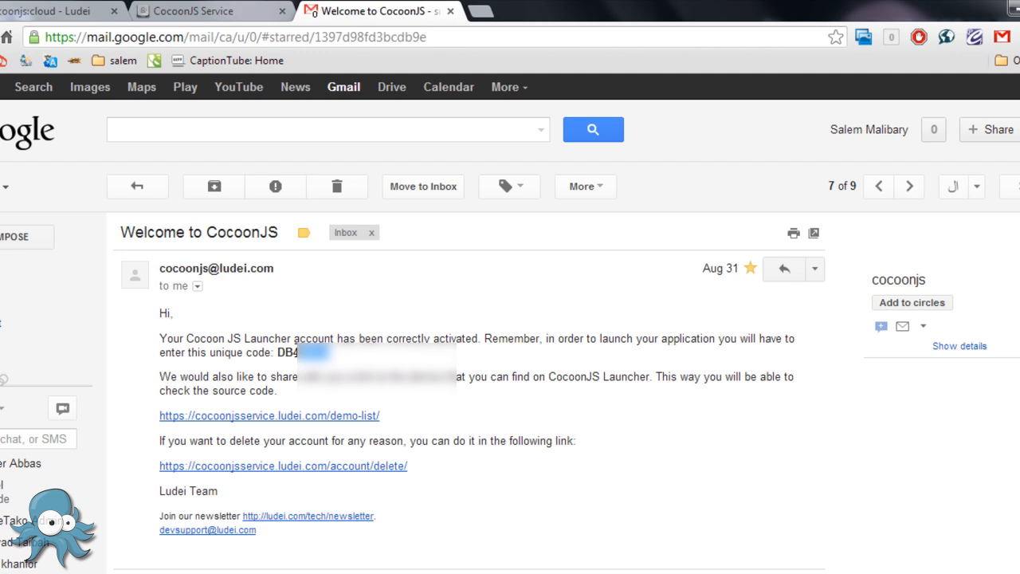
Step: Copy the activation code from the Welcome to CocoonJS email into the password field
{"action": "right_click", "coordinate": [299, 352]}
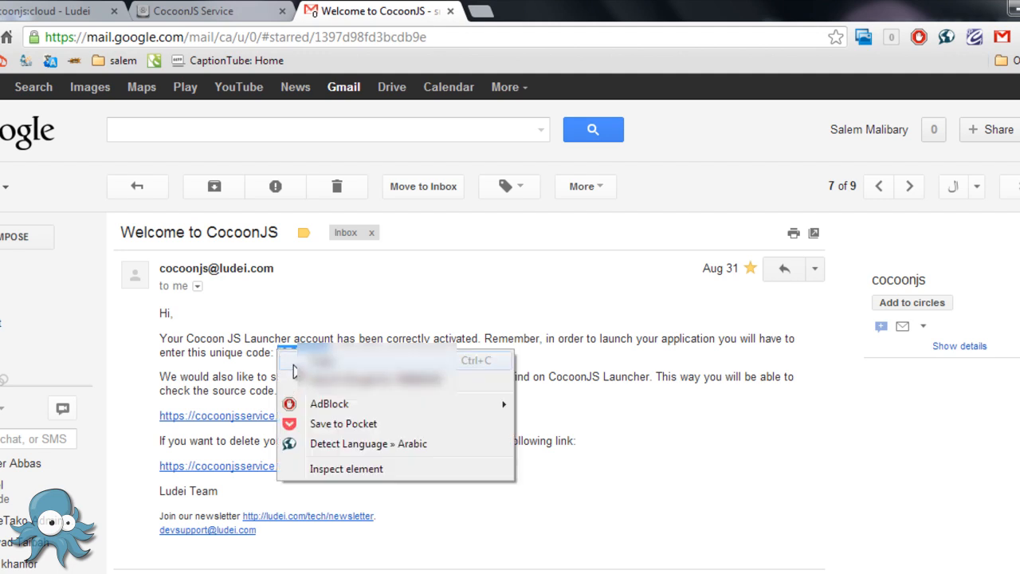
{"action": "left_click", "coordinate": [210, 11]}
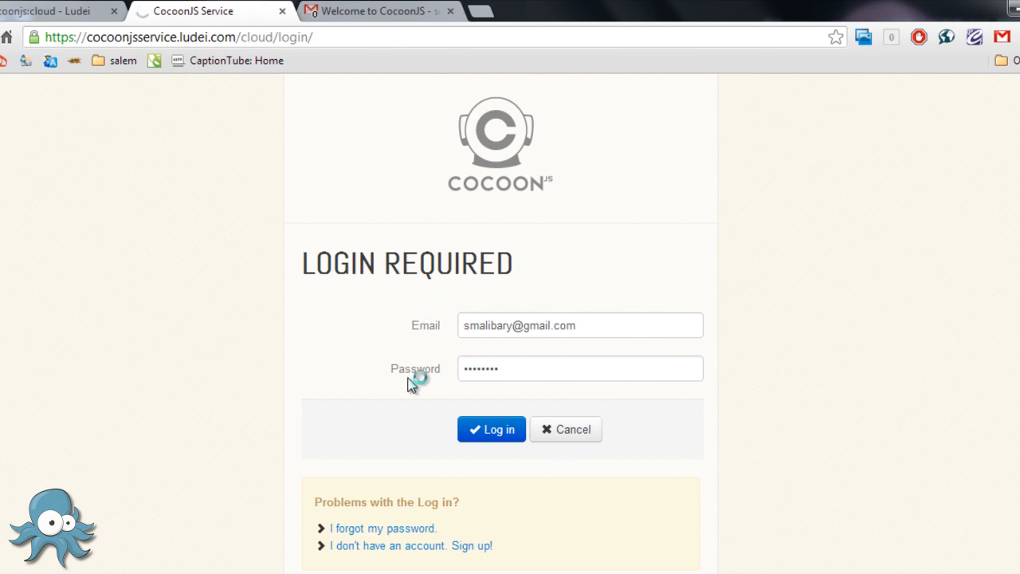
Step: Log in with the entered credentials and start a new project from Manage Projects
{"action": "left_click", "coordinate": [490, 429]}
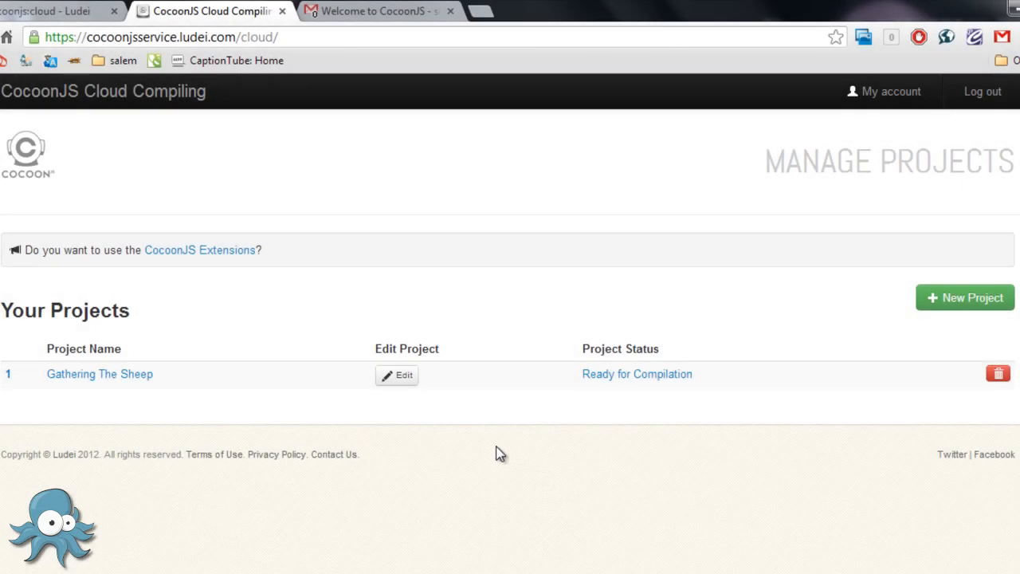
{"action": "left_click", "coordinate": [964, 297]}
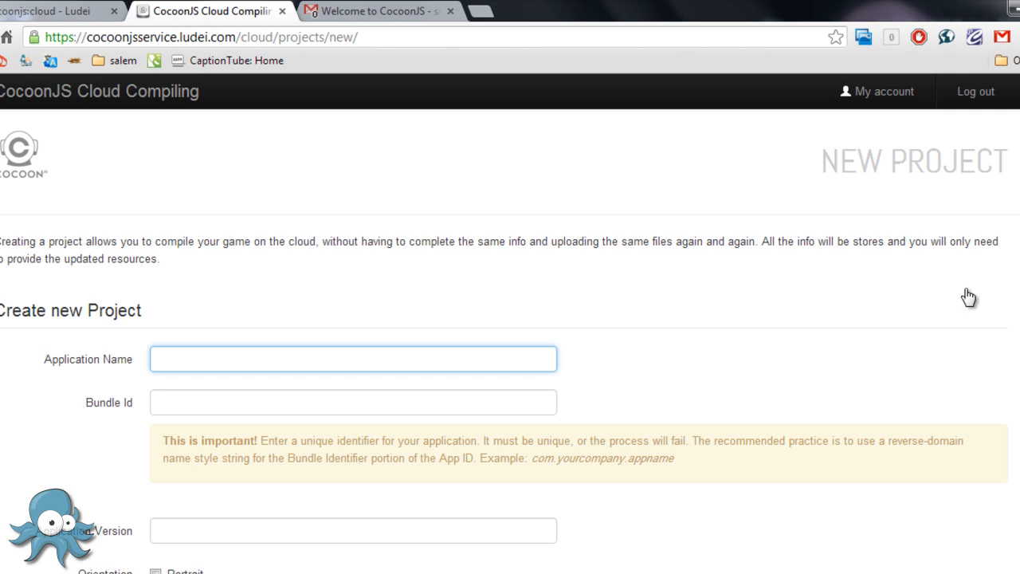
Step: Enter name klsjdodjdoj, bundle id com.start4game.klsjdodjdoj, version 0.0.1, and choose a scale method
{"action": "type", "text": "klsjdodjdoj"}
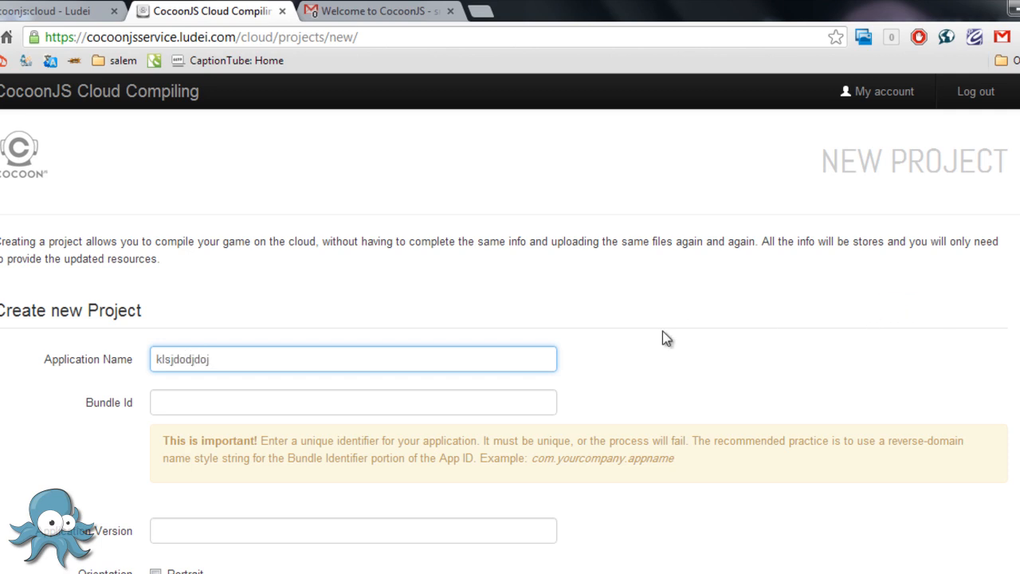
{"action": "type", "text": "com."}
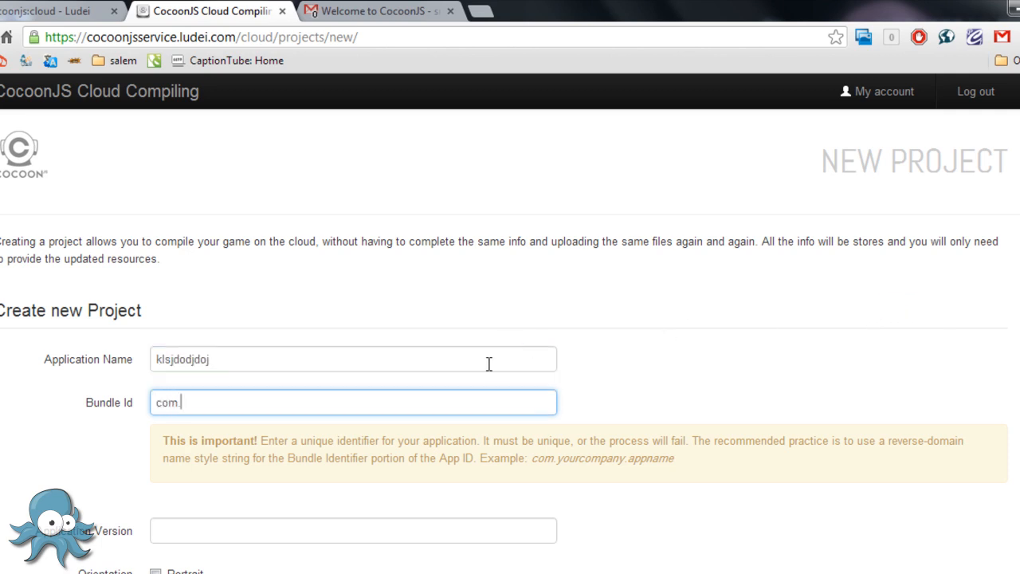
{"action": "type", "text": "start4game.klsjdodjdoj"}
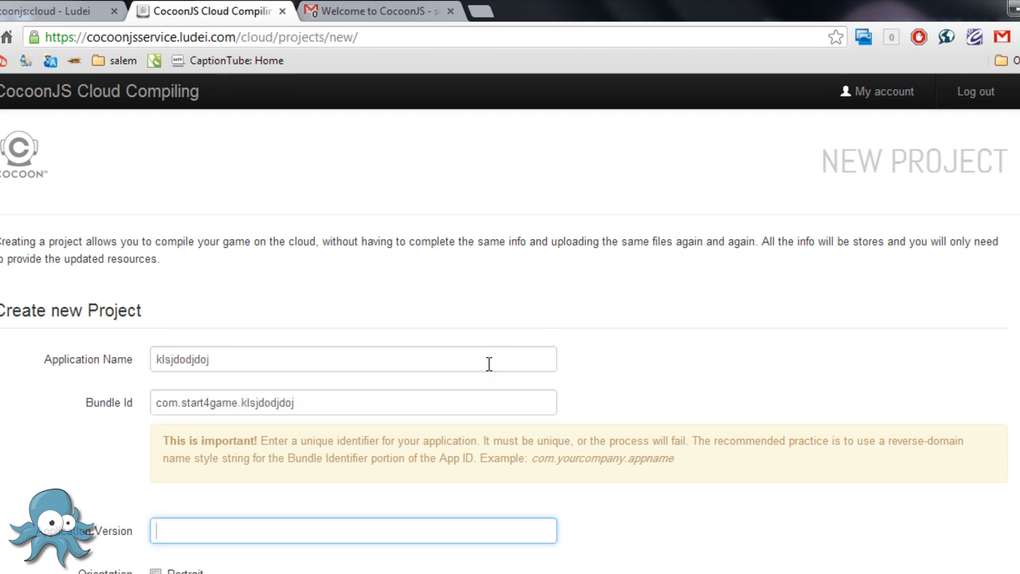
{"action": "type", "text": "0.0.1"}
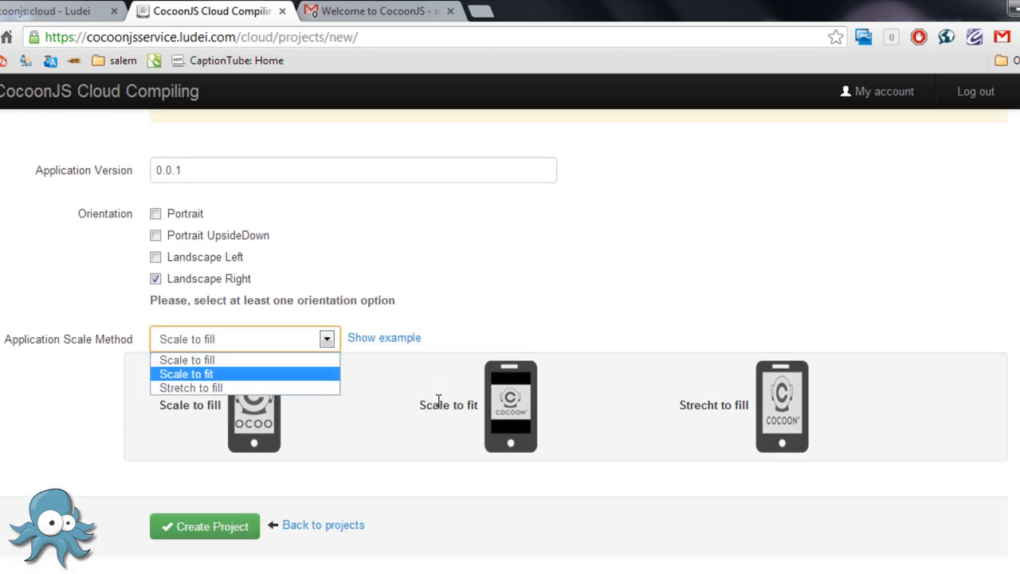
{"action": "left_click", "coordinate": [190, 388]}
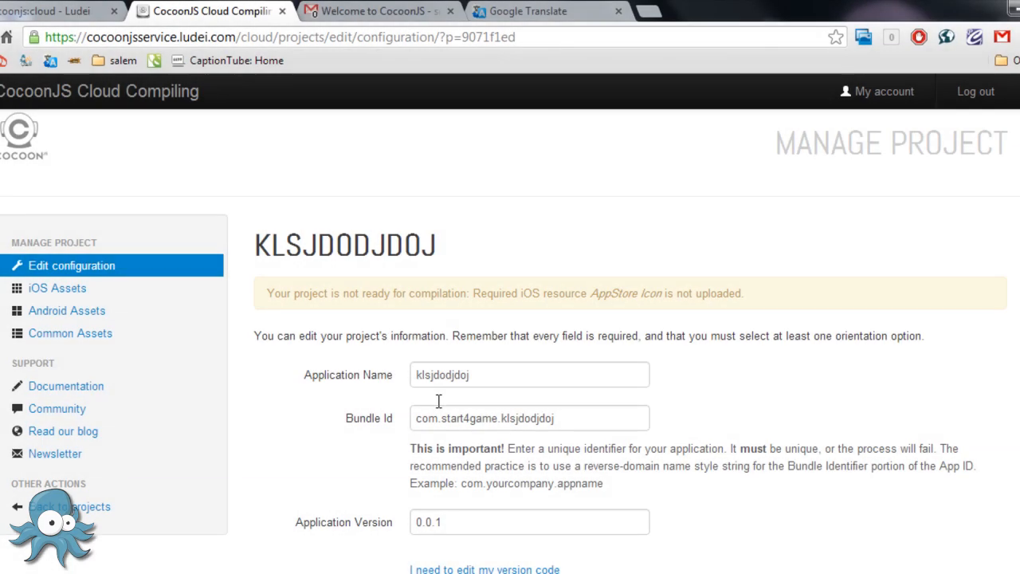
{"action": "mouse_move", "coordinate": [415, 406]}
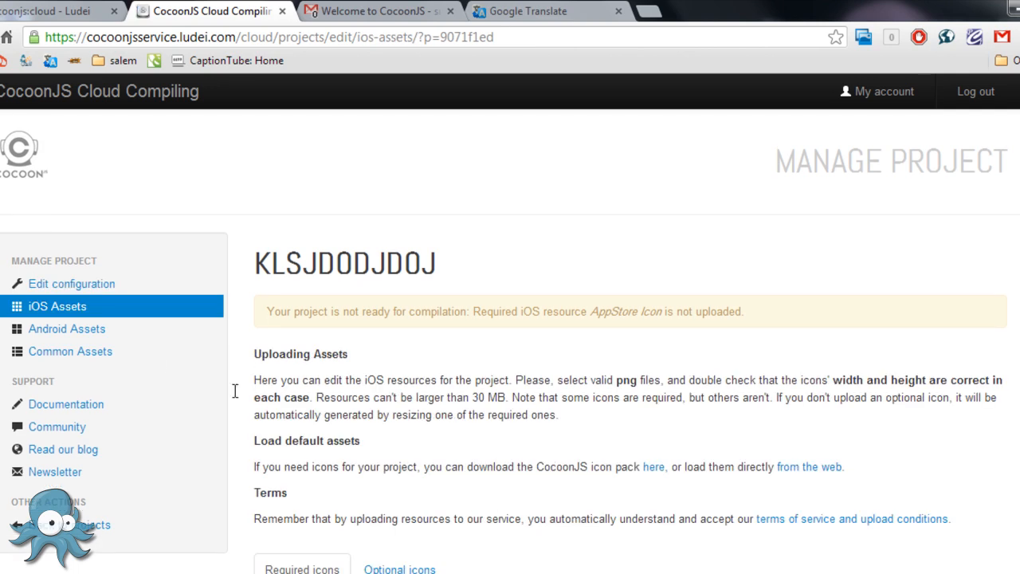
Step: Scroll through the required iOS icons to reach the link for loading default assets
{"action": "scroll", "scroll_direction": "down", "scroll_amount": 3}
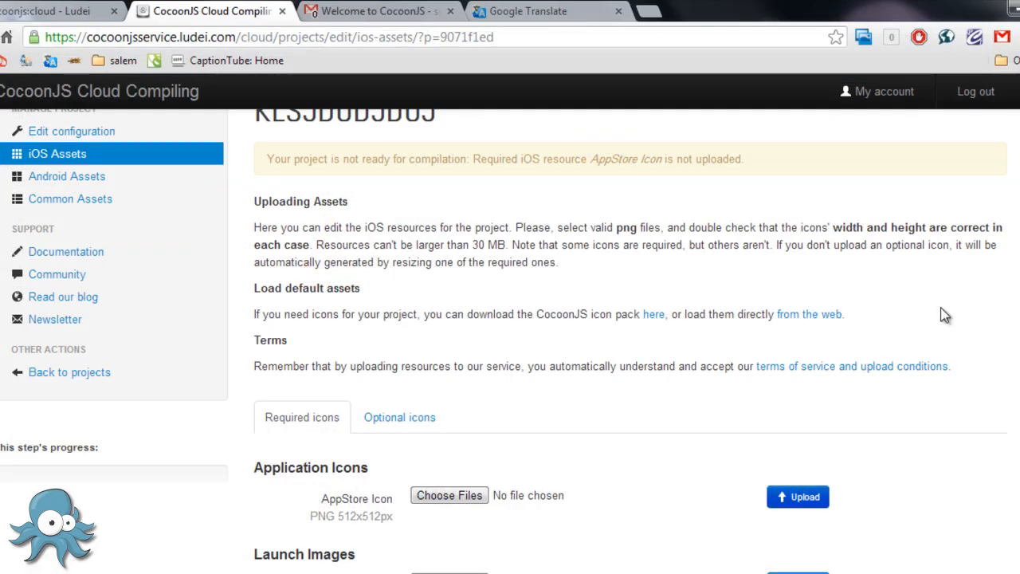
{"action": "scroll", "scroll_direction": "down", "scroll_amount": 3}
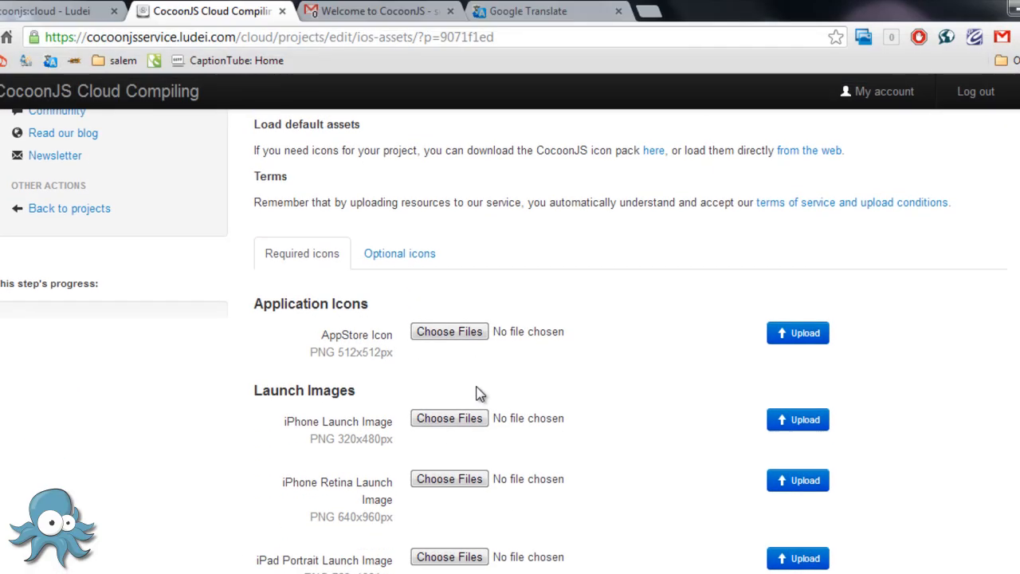
{"action": "scroll", "scroll_direction": "down", "scroll_amount": 3}
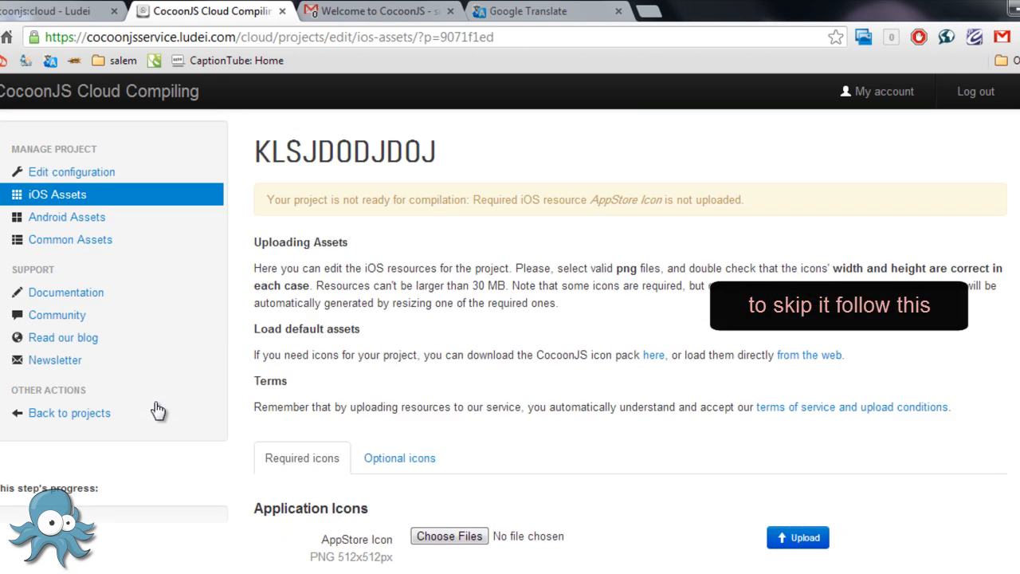
{"action": "scroll", "scroll_direction": "down", "scroll_amount": 3}
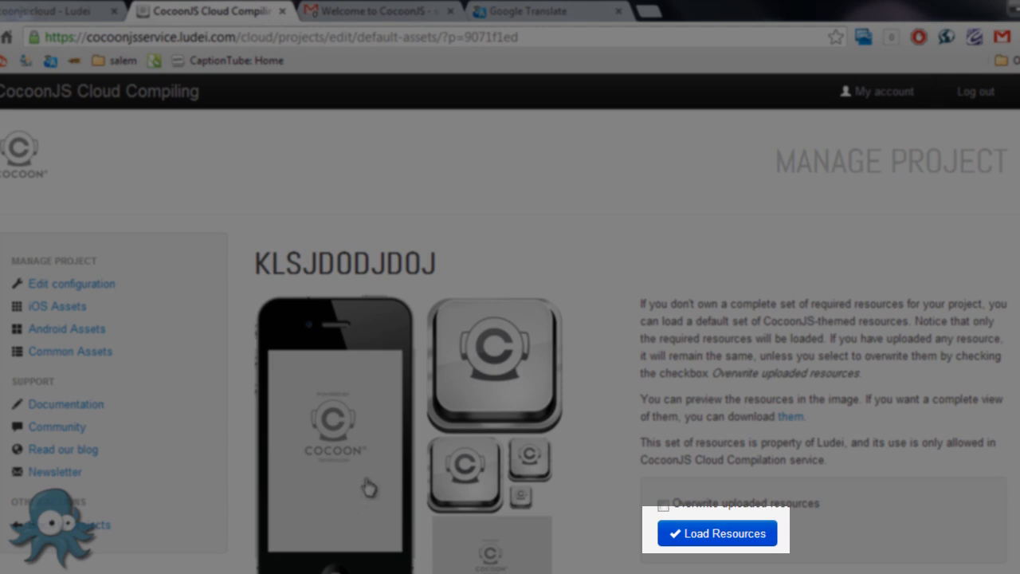
Step: Load the default CocoonJS resources and review the resulting iOS icons and launch images
{"action": "left_click", "coordinate": [716, 532]}
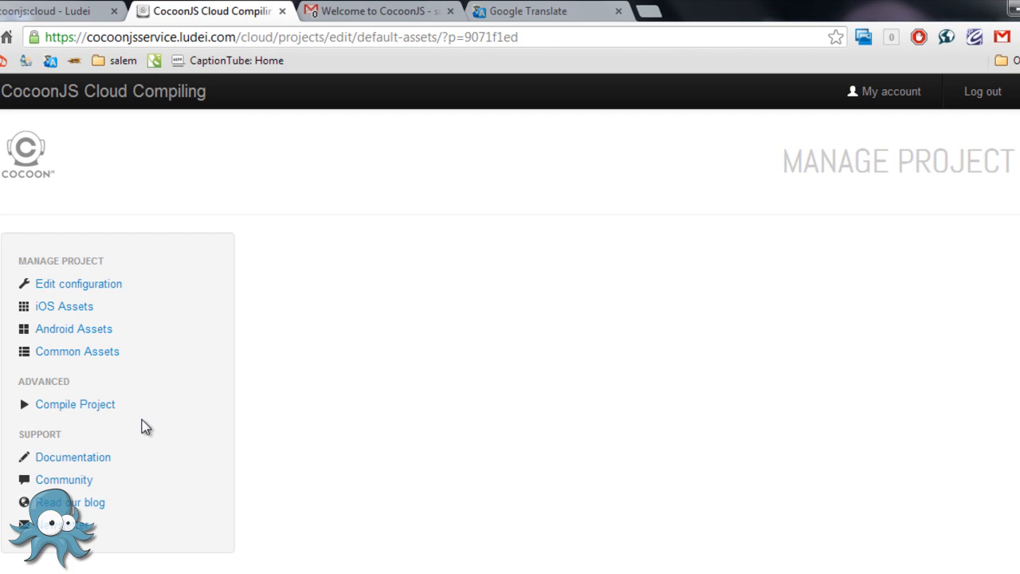
{"action": "left_click", "coordinate": [73, 328]}
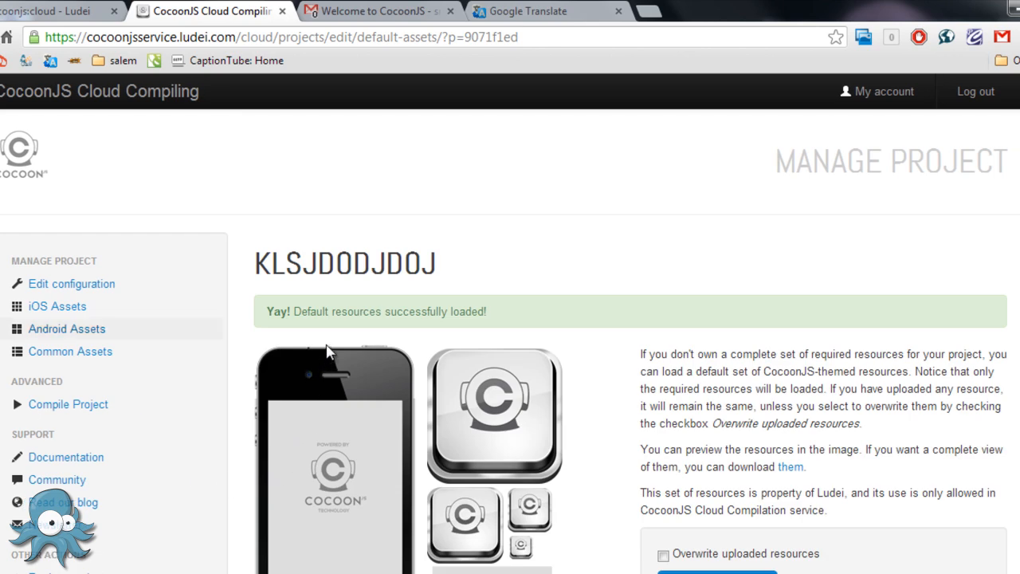
{"action": "left_click", "coordinate": [56, 306]}
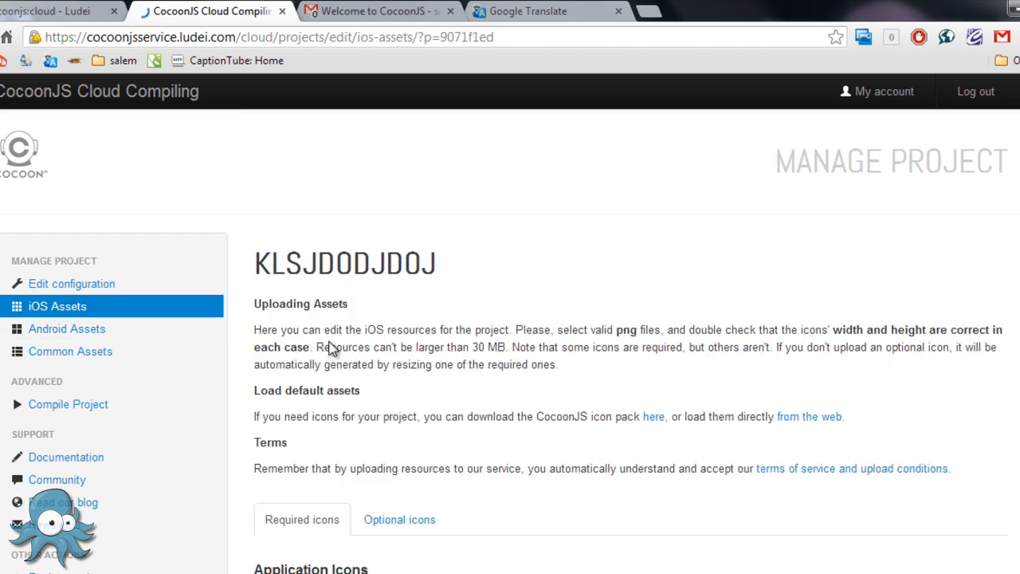
{"action": "scroll", "scroll_direction": "down", "scroll_amount": 3}
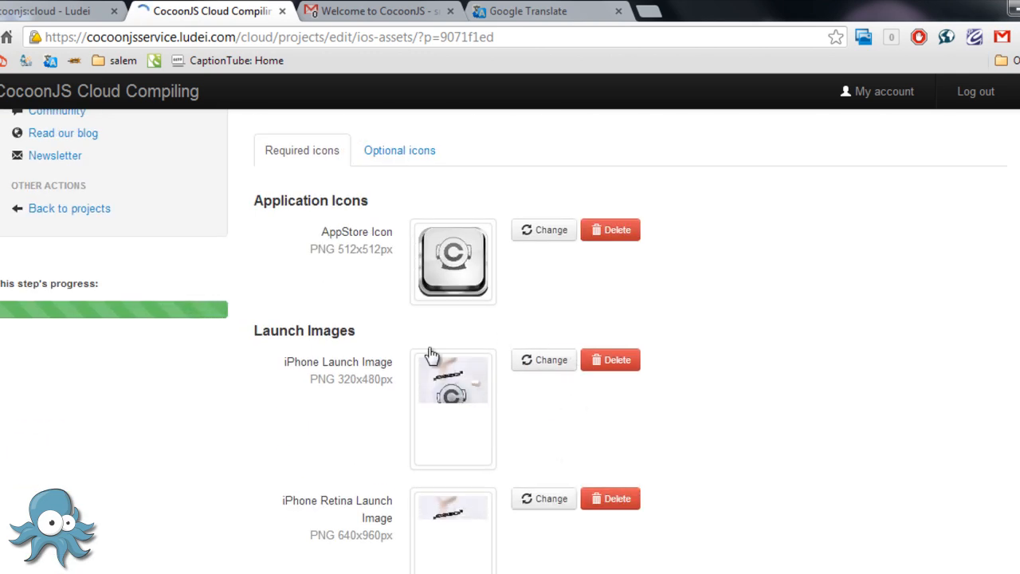
{"action": "scroll", "scroll_direction": "down", "scroll_amount": 3}
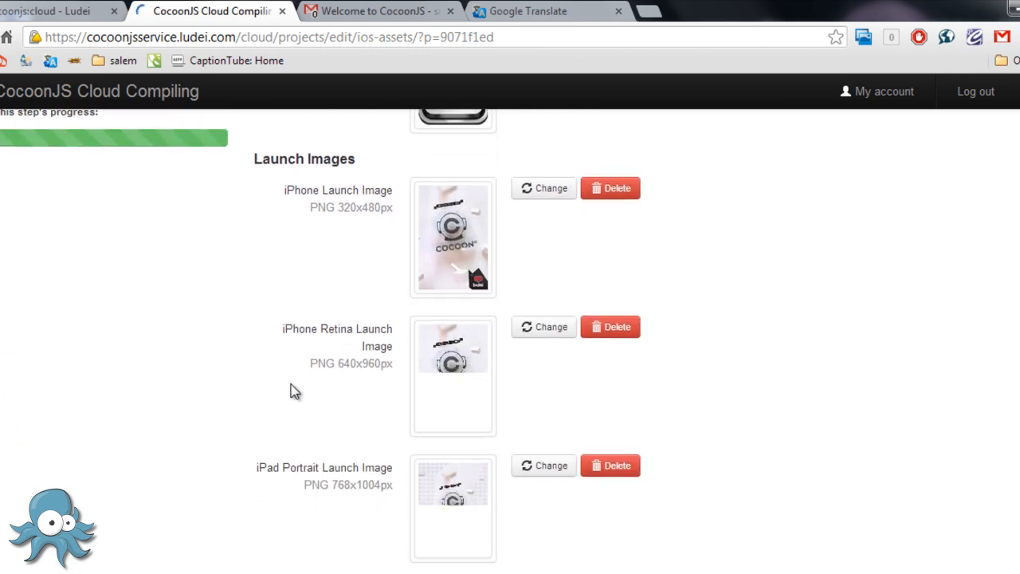
{"action": "scroll", "scroll_direction": "down", "scroll_amount": 3}
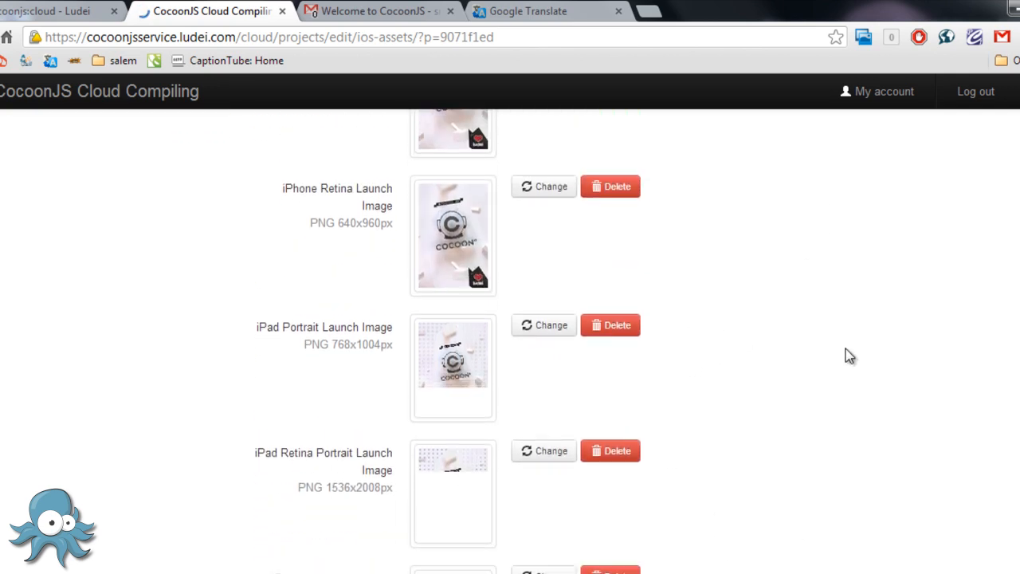
{"action": "scroll", "scroll_direction": "down", "scroll_amount": 3}
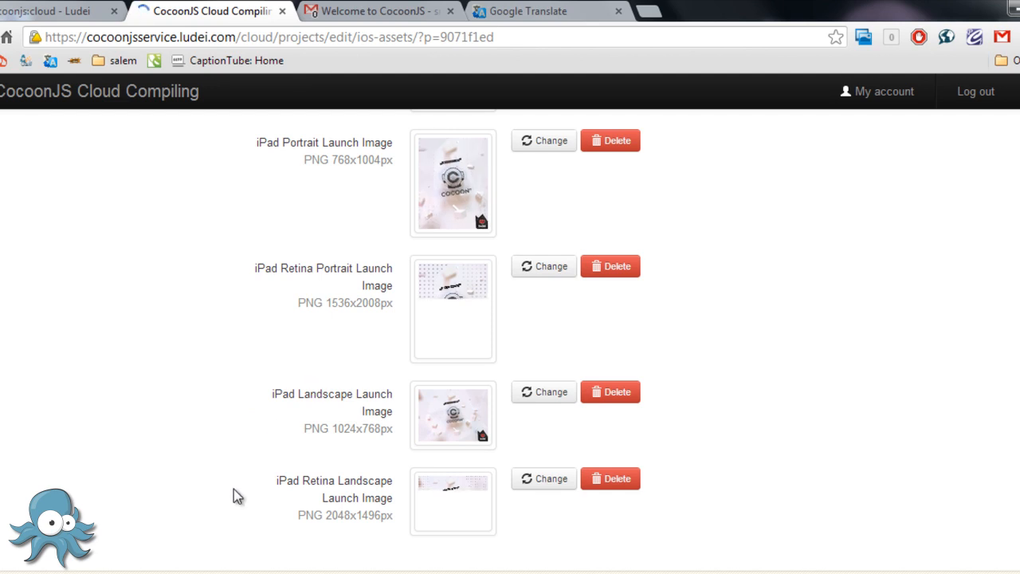
{"action": "mouse_move", "coordinate": [237, 534]}
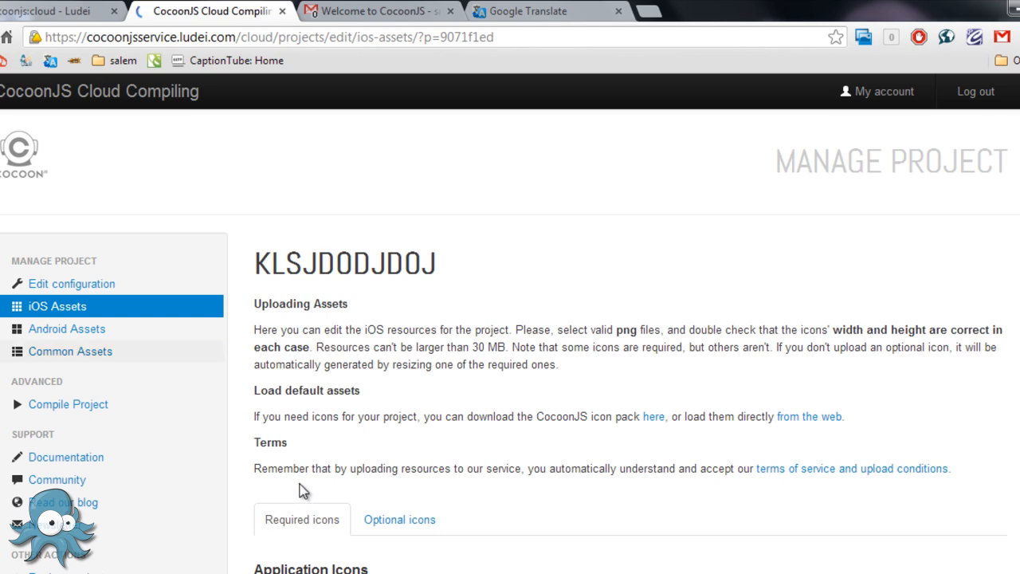
Step: Review the default Android icons, then scroll through the optional common assets page
{"action": "left_click", "coordinate": [66, 329]}
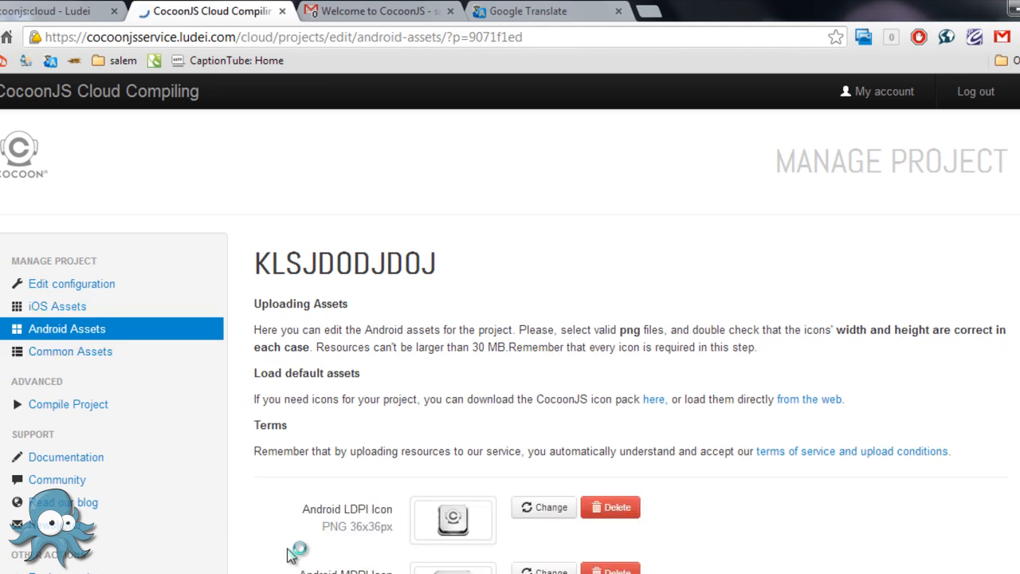
{"action": "scroll", "scroll_direction": "down", "scroll_amount": 3}
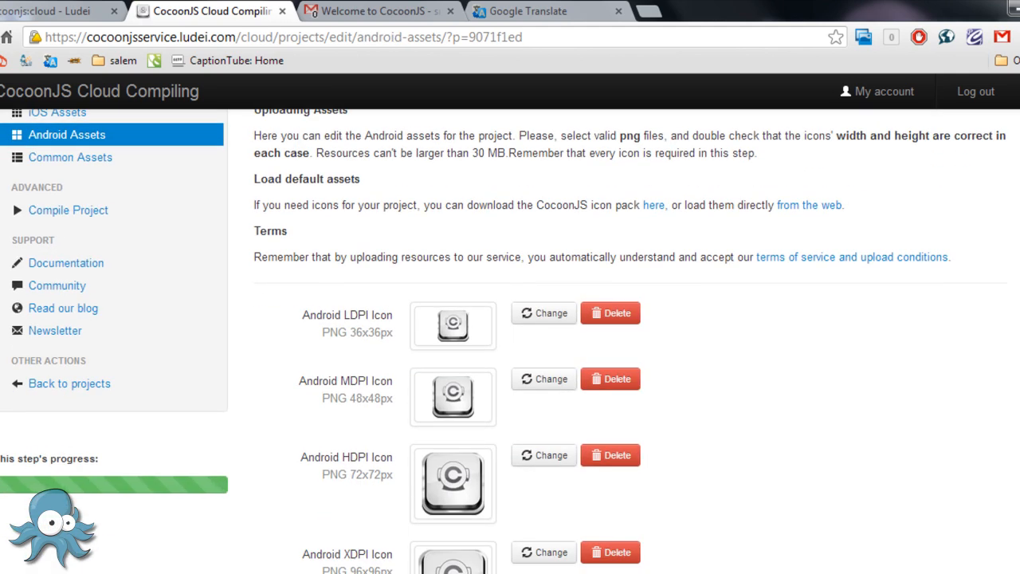
{"action": "scroll", "scroll_direction": "down", "scroll_amount": 3}
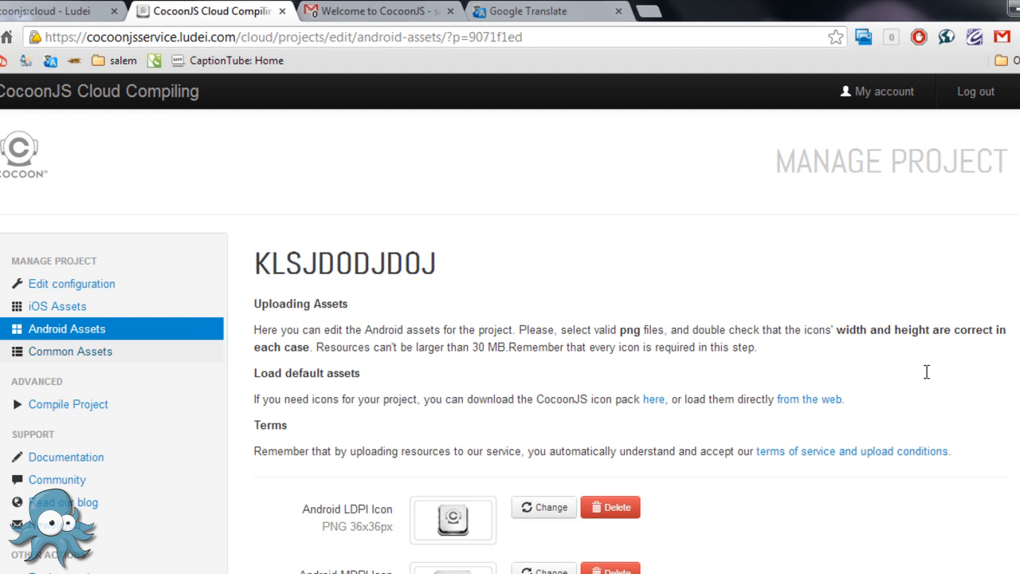
{"action": "left_click", "coordinate": [70, 351]}
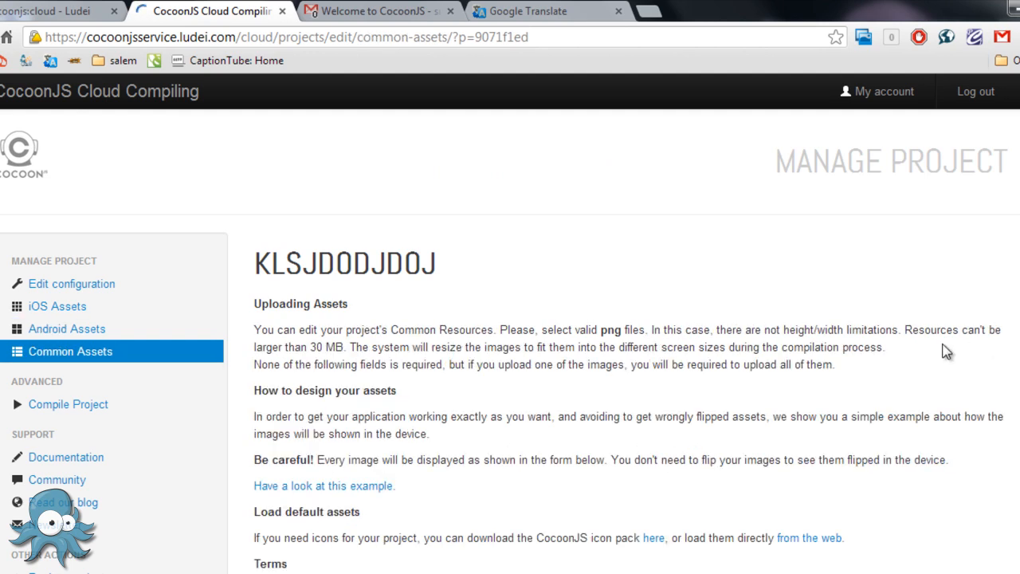
{"action": "scroll", "scroll_direction": "down", "scroll_amount": 3}
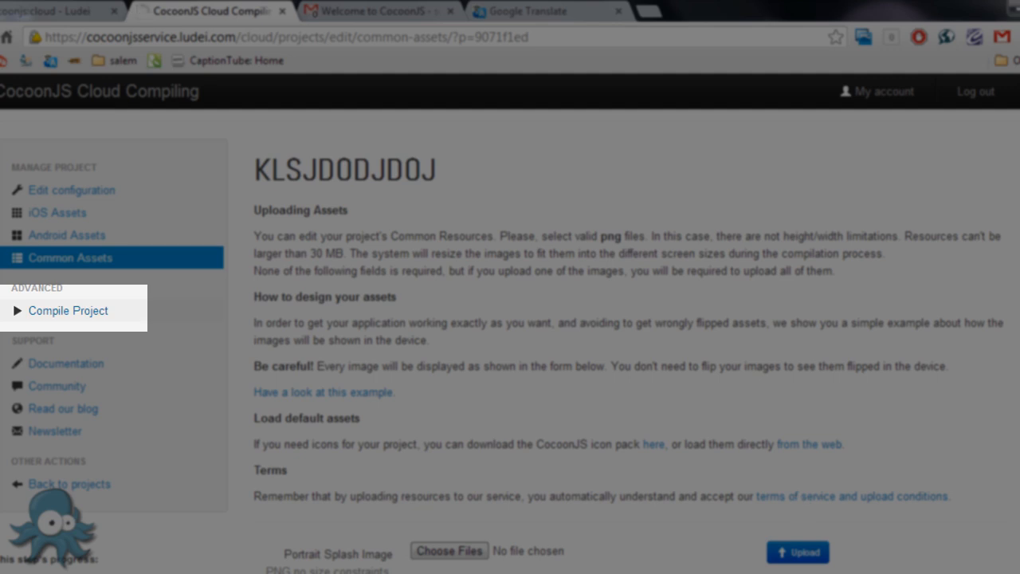
Step: On the compile page, select newproject.zip from the Dropbox Public folder
{"action": "left_click", "coordinate": [68, 310]}
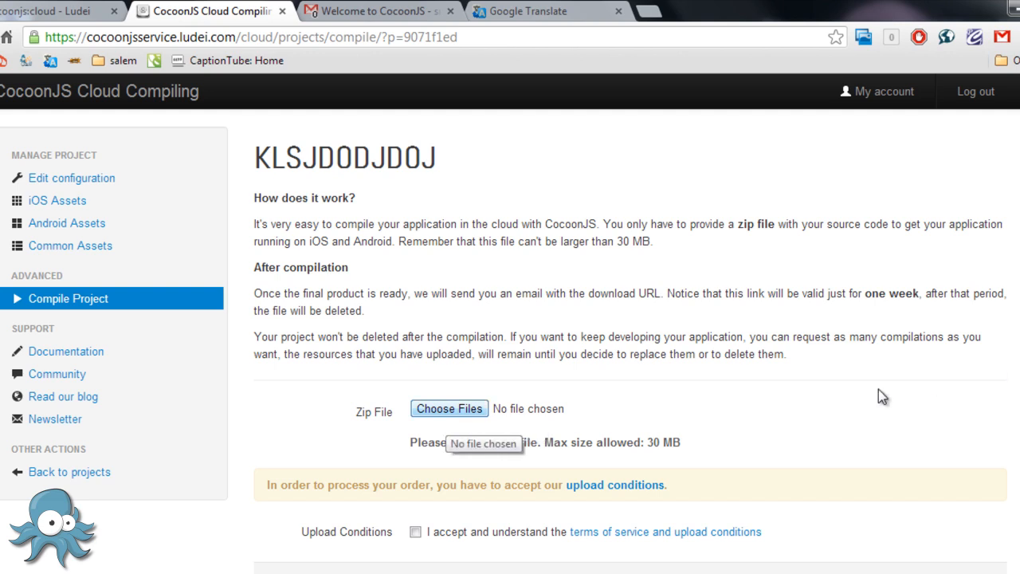
{"action": "left_click", "coordinate": [449, 408]}
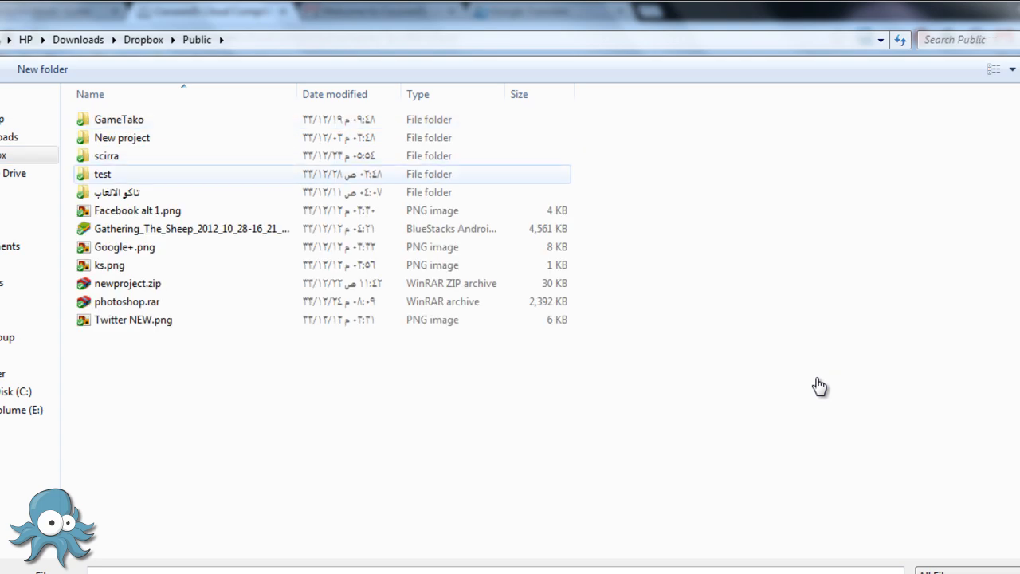
{"action": "double_click", "coordinate": [102, 173]}
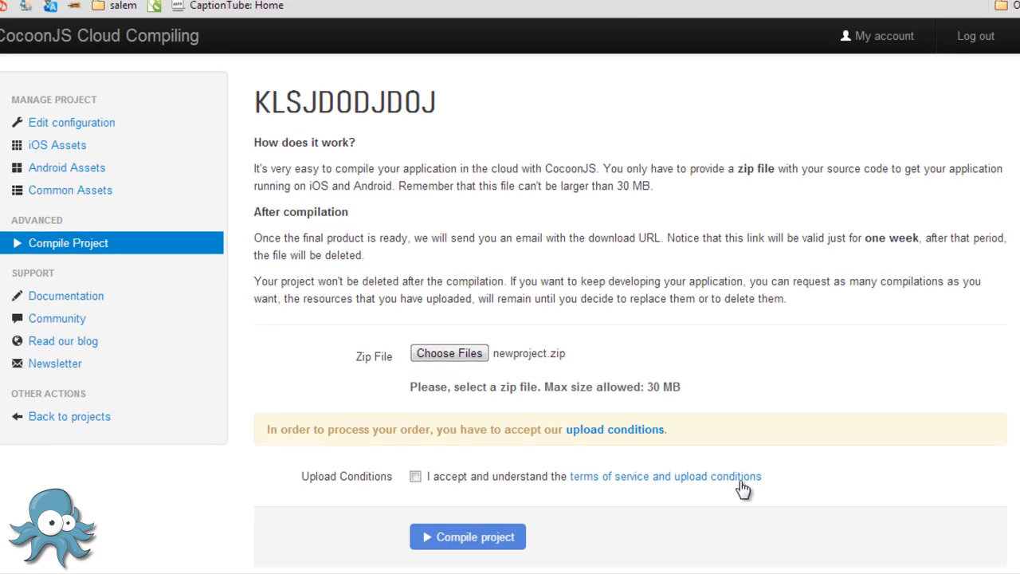
Step: Accept the terms of service and start compiling newproject.zip
{"action": "left_click", "coordinate": [415, 476]}
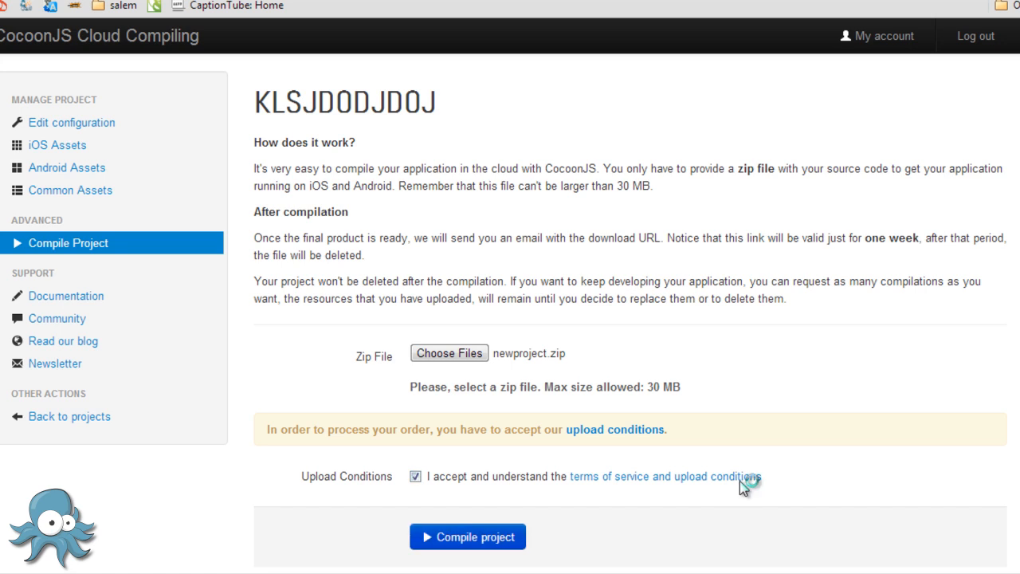
{"action": "left_click", "coordinate": [467, 536]}
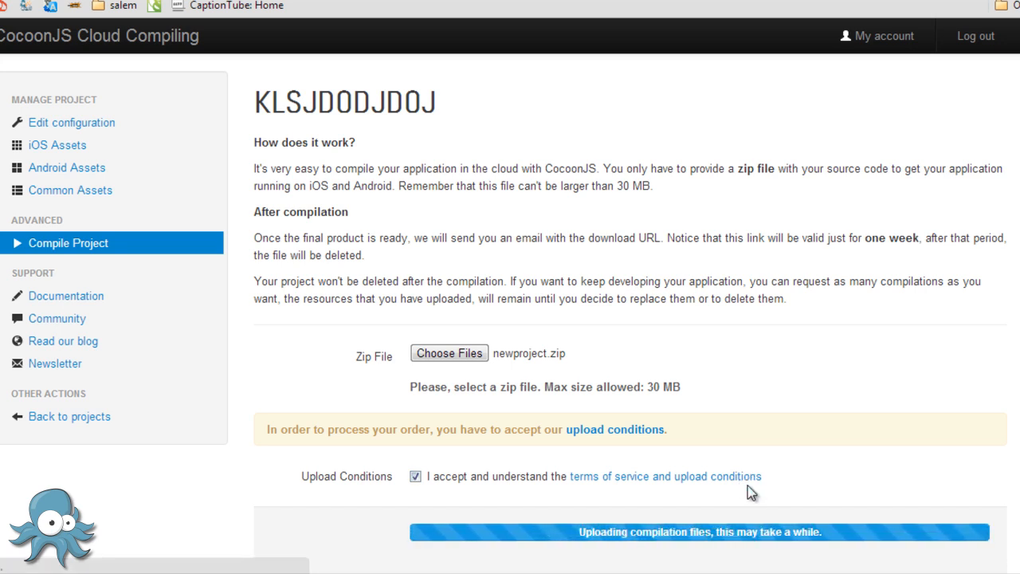
{"action": "mouse_move", "coordinate": [72, 279]}
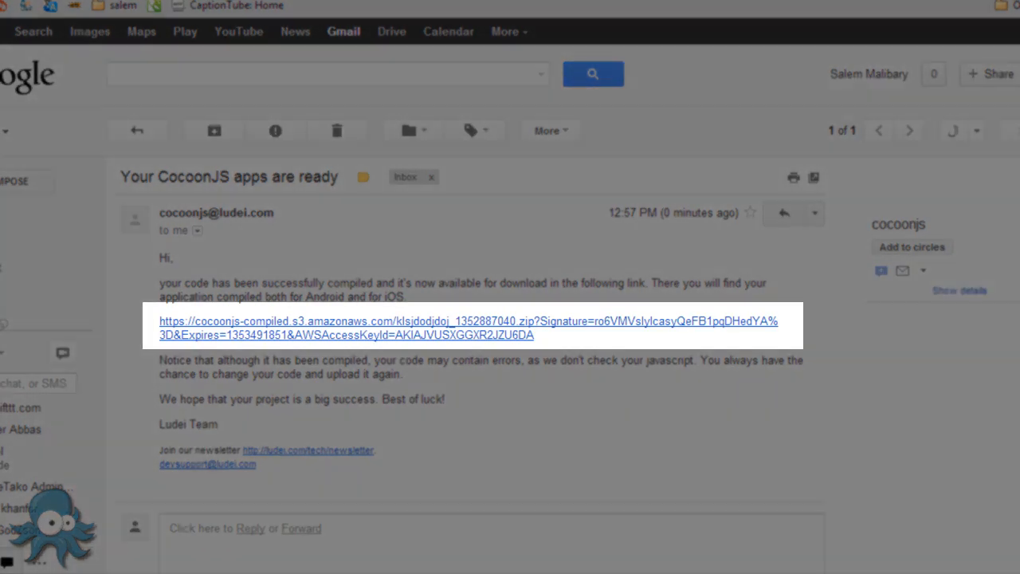
{"action": "mouse_move", "coordinate": [398, 396]}
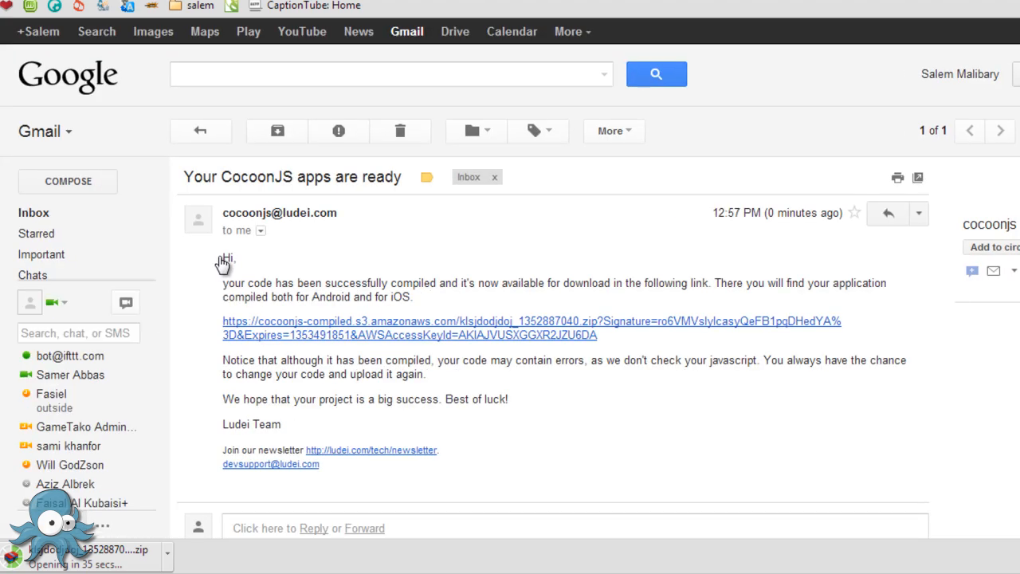
{"action": "mouse_move", "coordinate": [203, 264]}
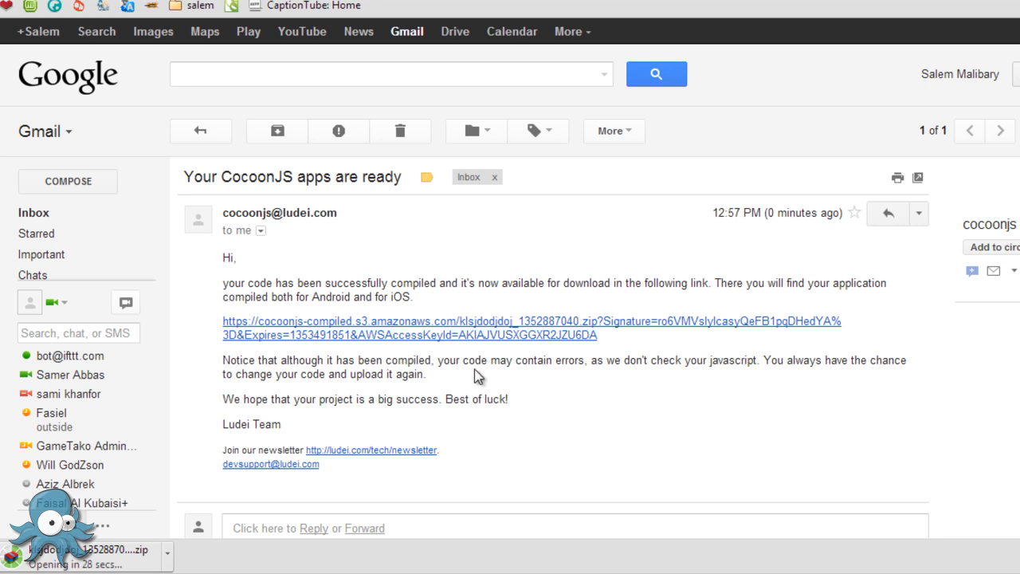
{"action": "mouse_move", "coordinate": [479, 362]}
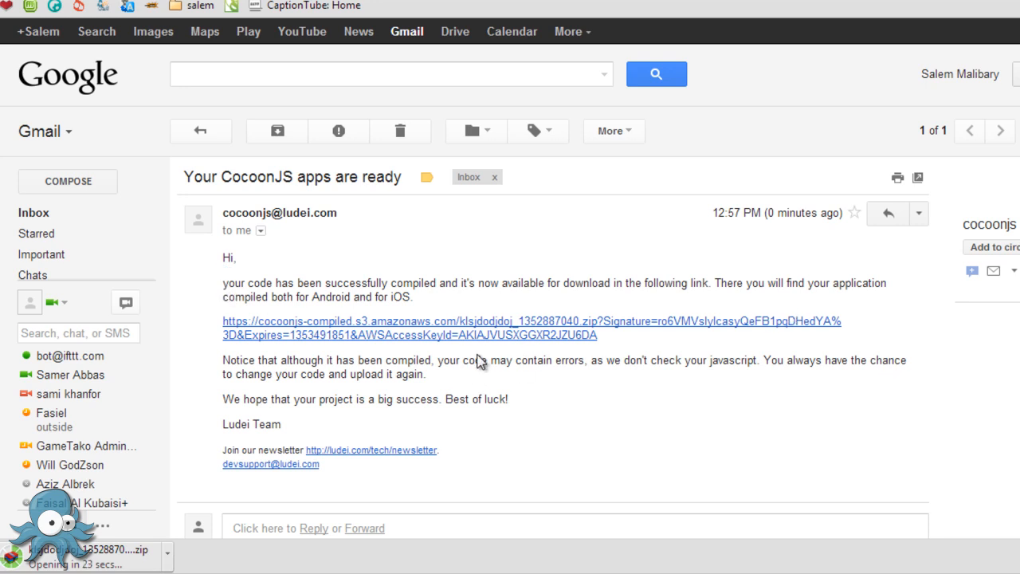
{"action": "mouse_move", "coordinate": [560, 461]}
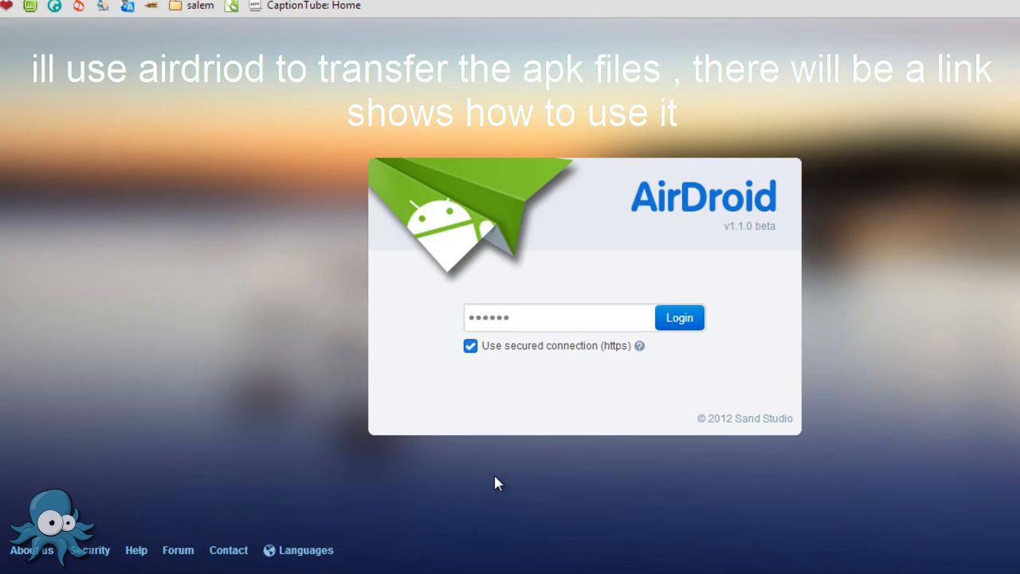
Step: Log in to AirDroid and browse Files through storage > extSdCard to the Apk folder
{"action": "left_click", "coordinate": [679, 317]}
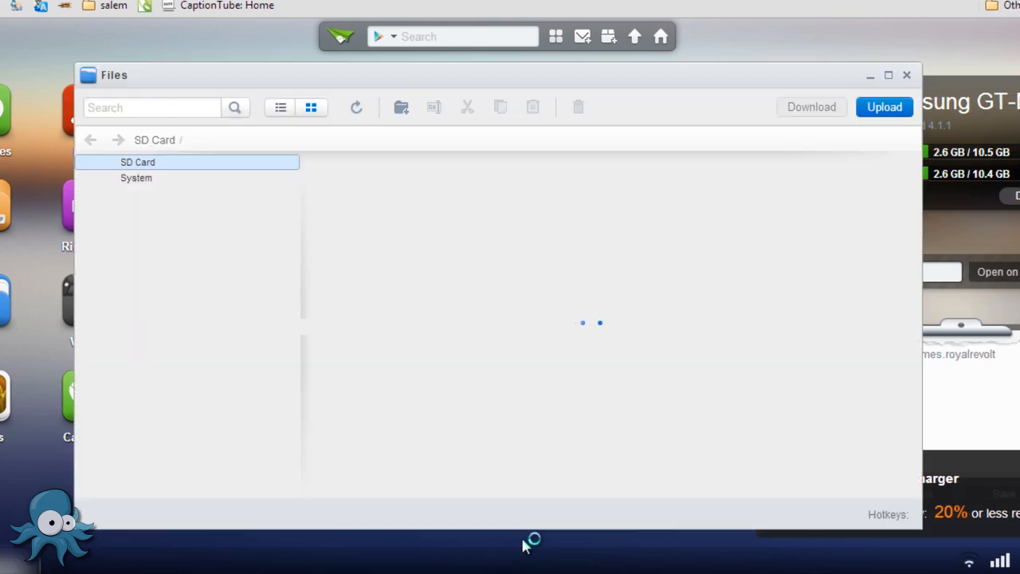
{"action": "left_click", "coordinate": [138, 161]}
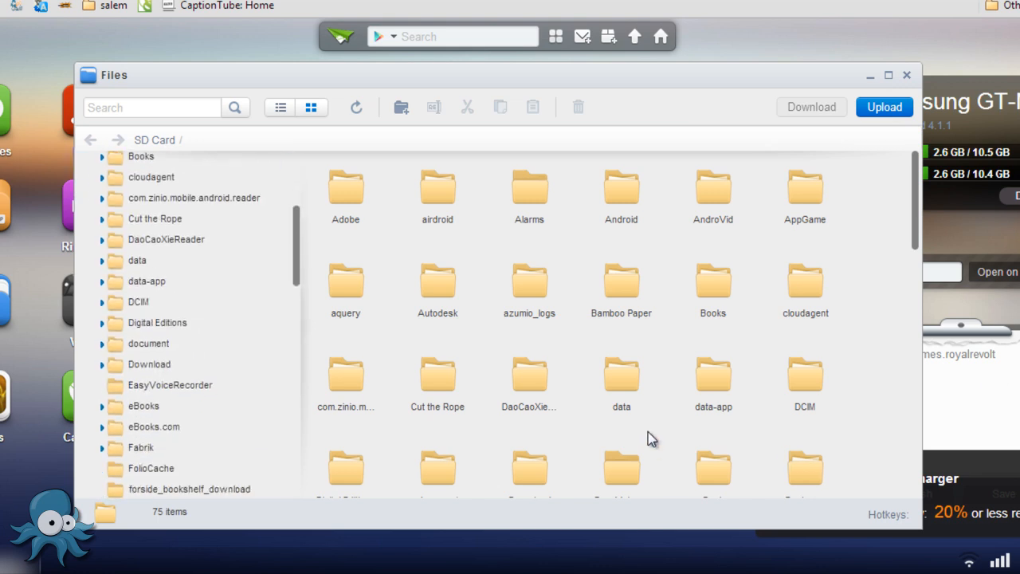
{"action": "scroll", "scroll_direction": "down", "scroll_amount": 3}
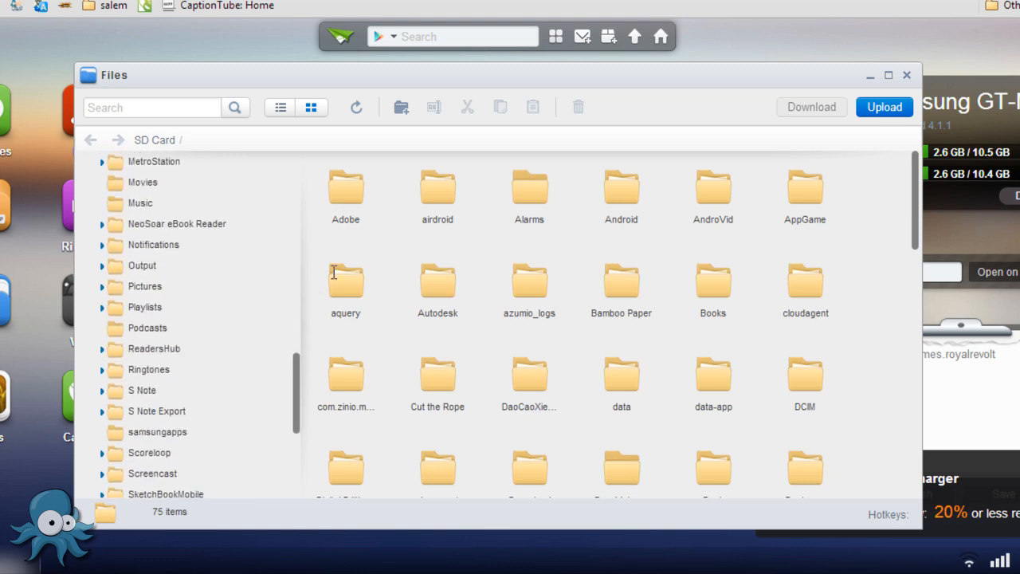
{"action": "scroll", "scroll_direction": "down", "scroll_amount": 3}
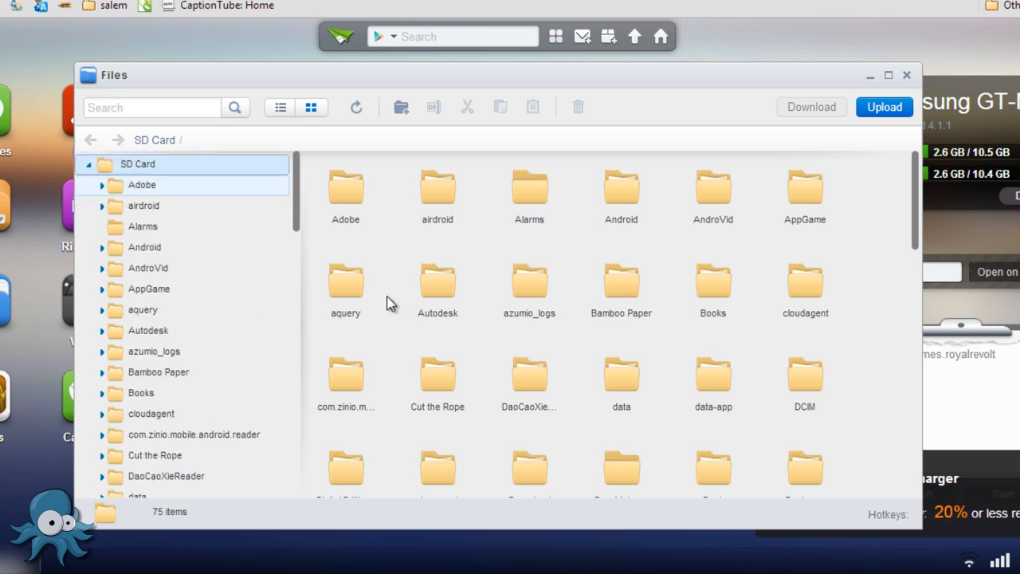
{"action": "scroll", "scroll_direction": "down", "scroll_amount": 3}
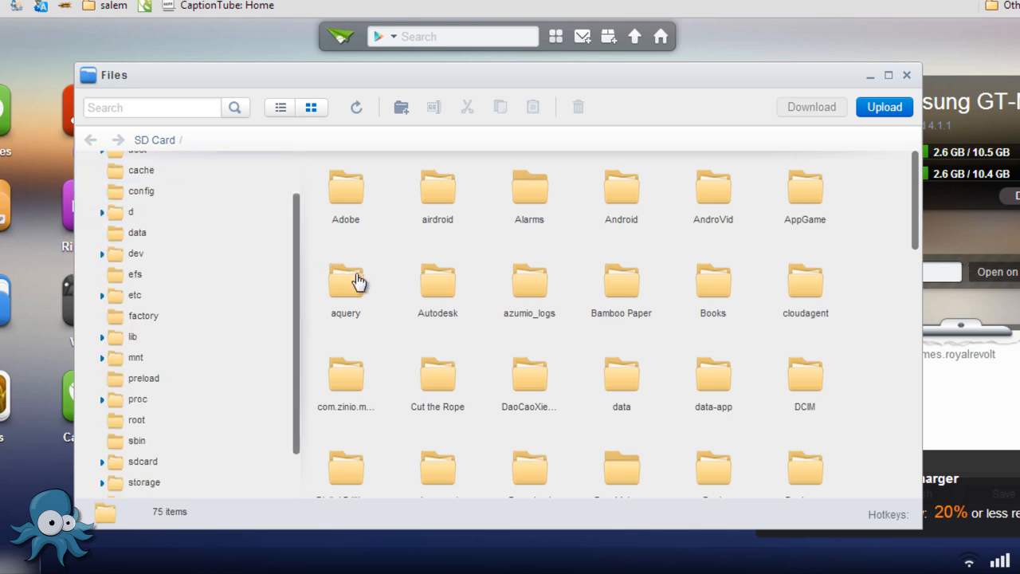
{"action": "left_click", "coordinate": [102, 482]}
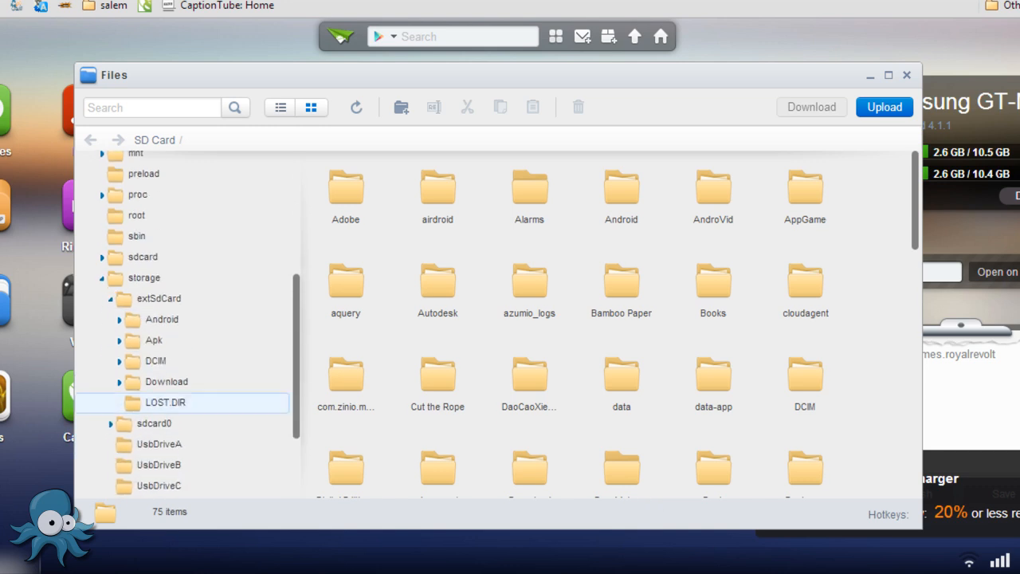
{"action": "left_click", "coordinate": [153, 341]}
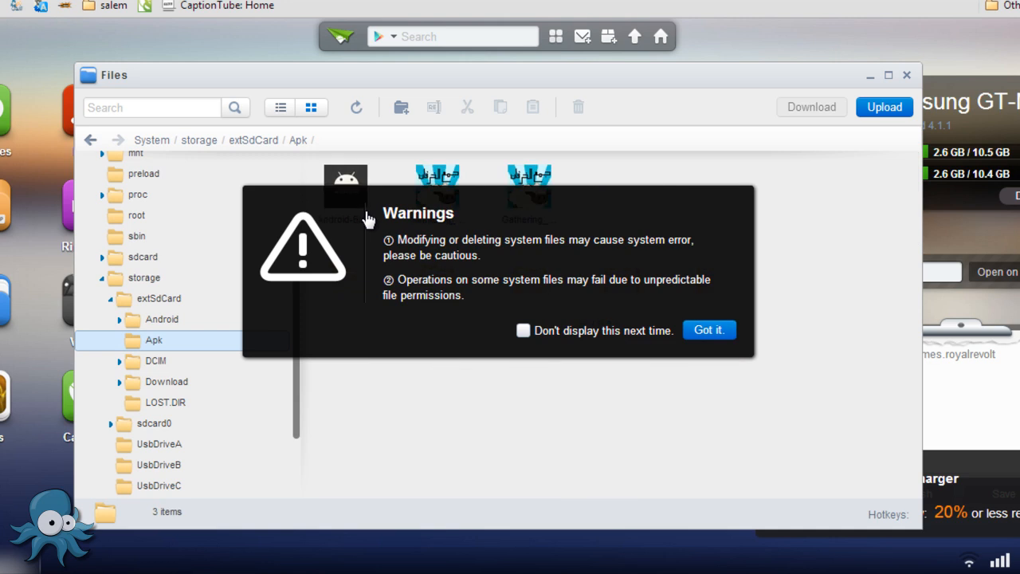
Step: Dismiss AirDroid's system-file warning and open the Upload Files window for the Apk folder
{"action": "left_click", "coordinate": [707, 329]}
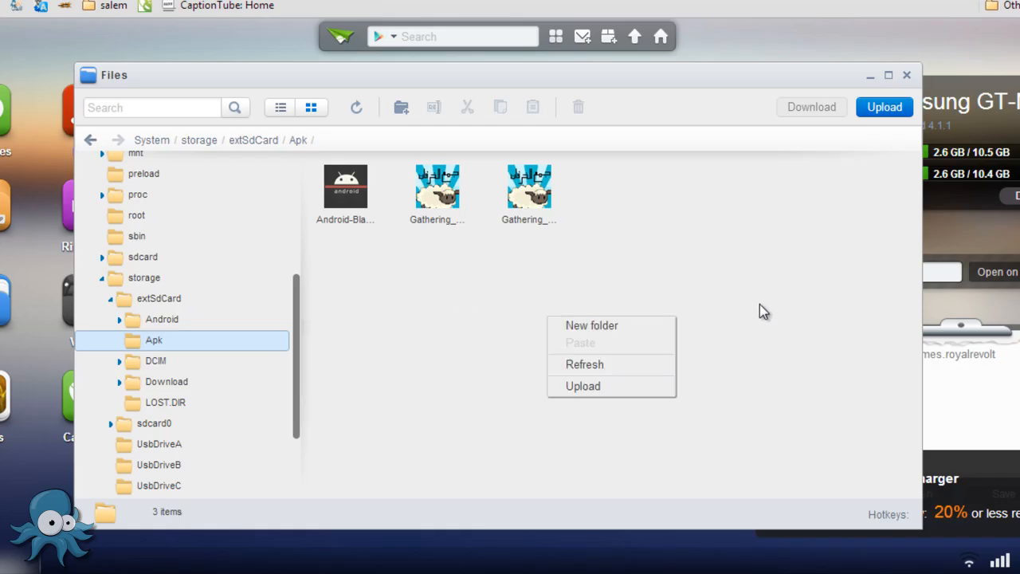
{"action": "left_click", "coordinate": [396, 337]}
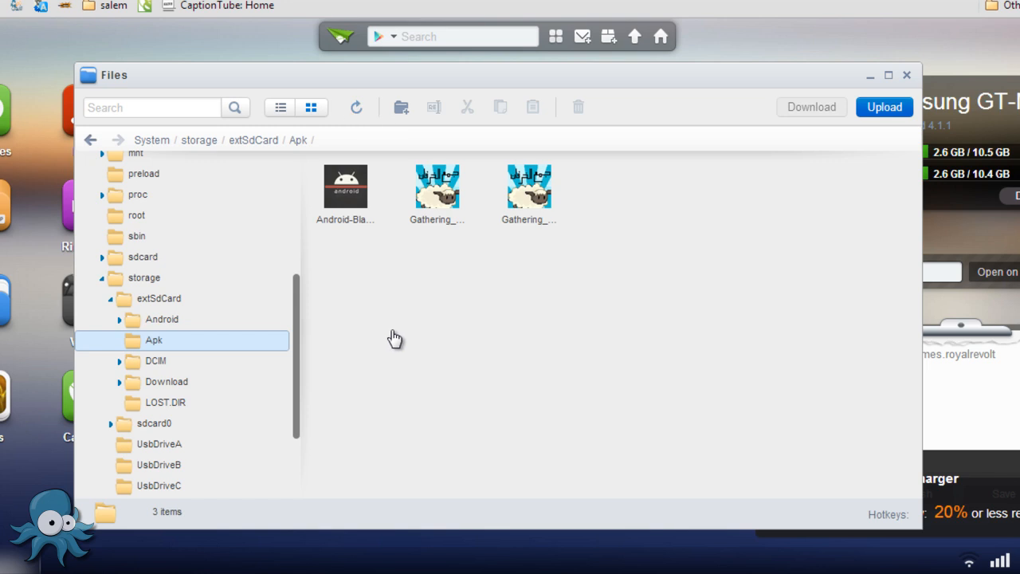
{"action": "left_click", "coordinate": [885, 107]}
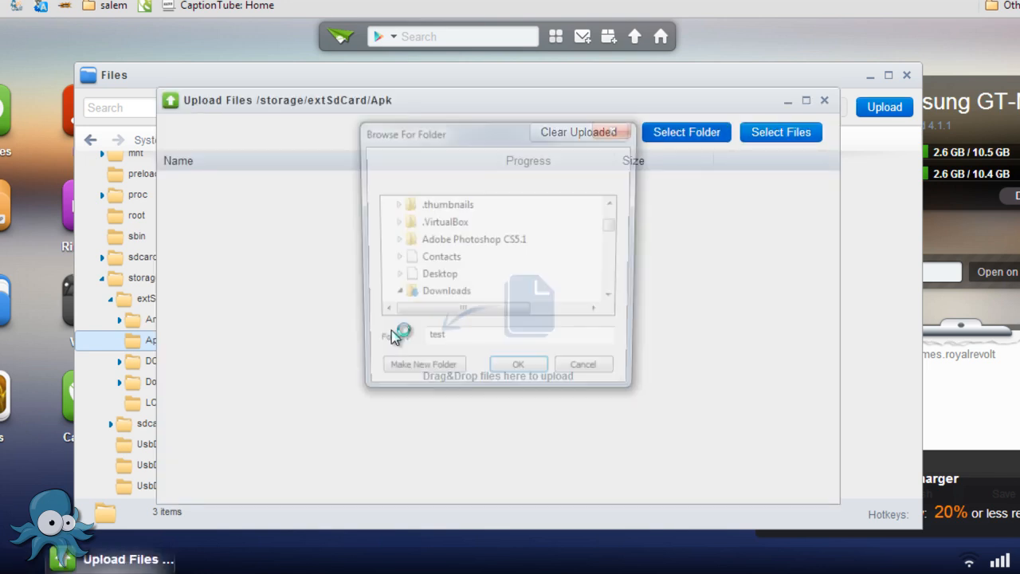
Step: Extract klsjdodjdoj_1352887040.zip and upload its debug and release APKs to the phone
{"action": "left_click", "coordinate": [780, 131]}
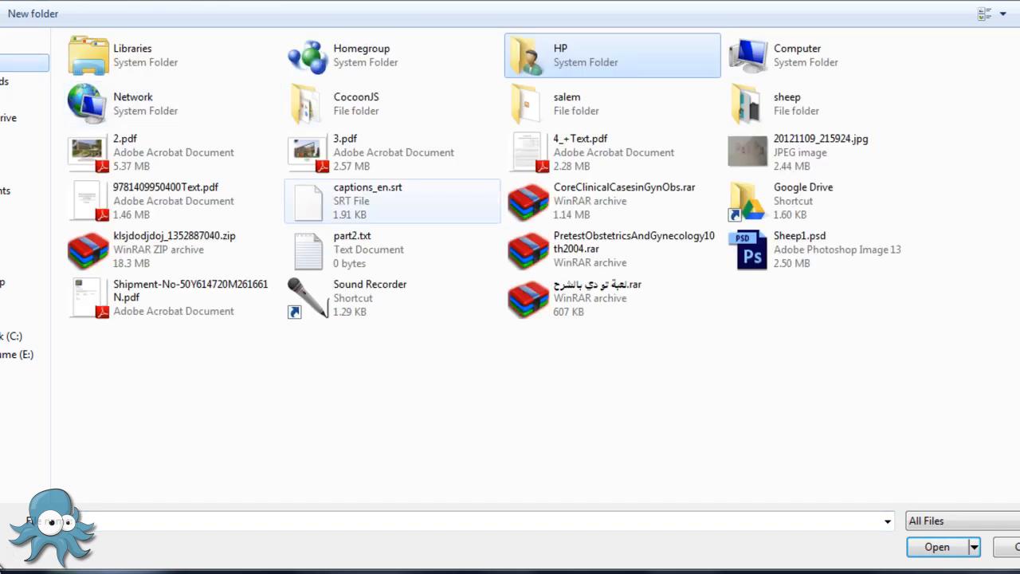
{"action": "left_click", "coordinate": [173, 250]}
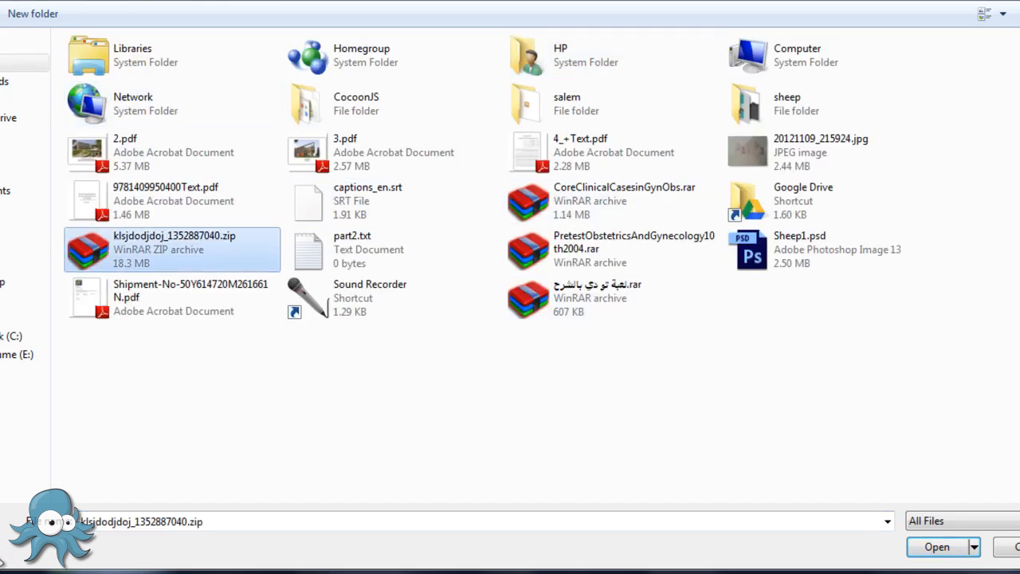
{"action": "right_click", "coordinate": [173, 249]}
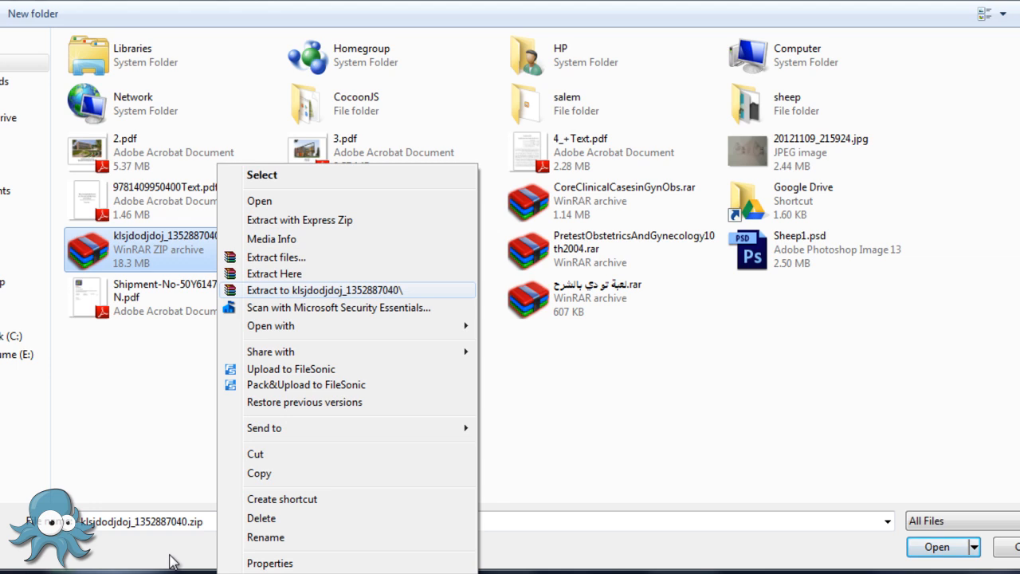
{"action": "left_click", "coordinate": [335, 289]}
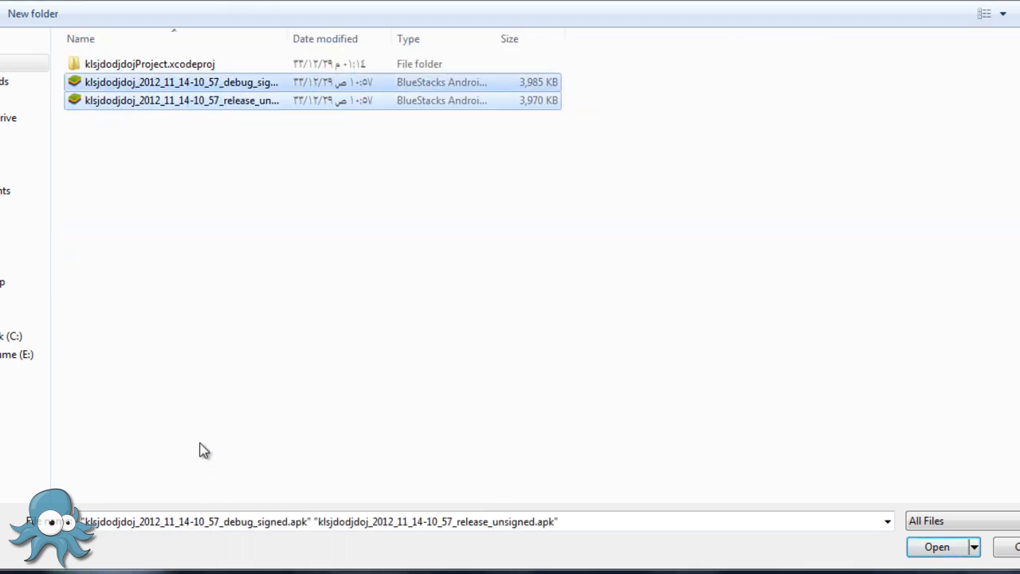
{"action": "left_click", "coordinate": [936, 546]}
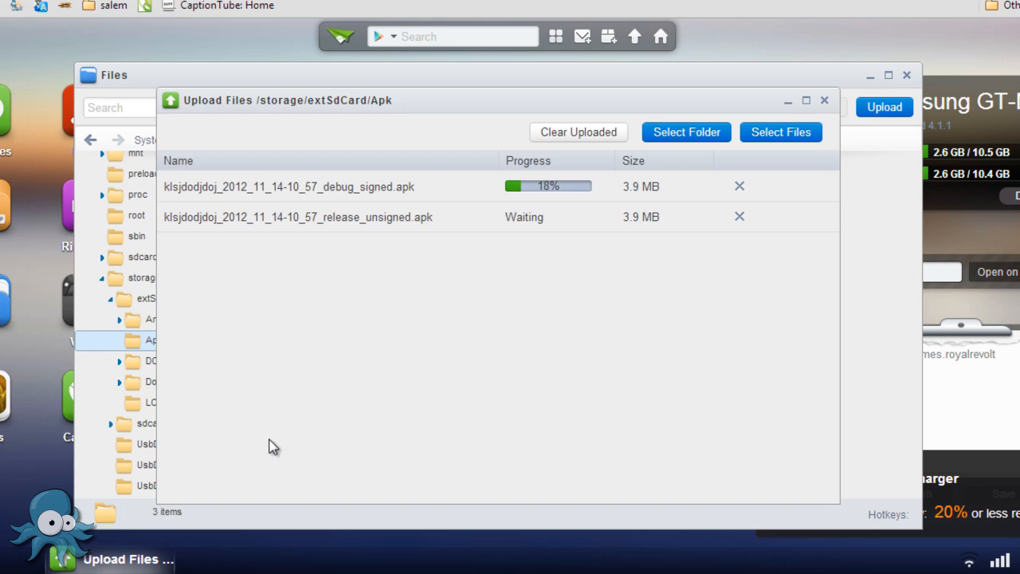
{"action": "mouse_move", "coordinate": [518, 443]}
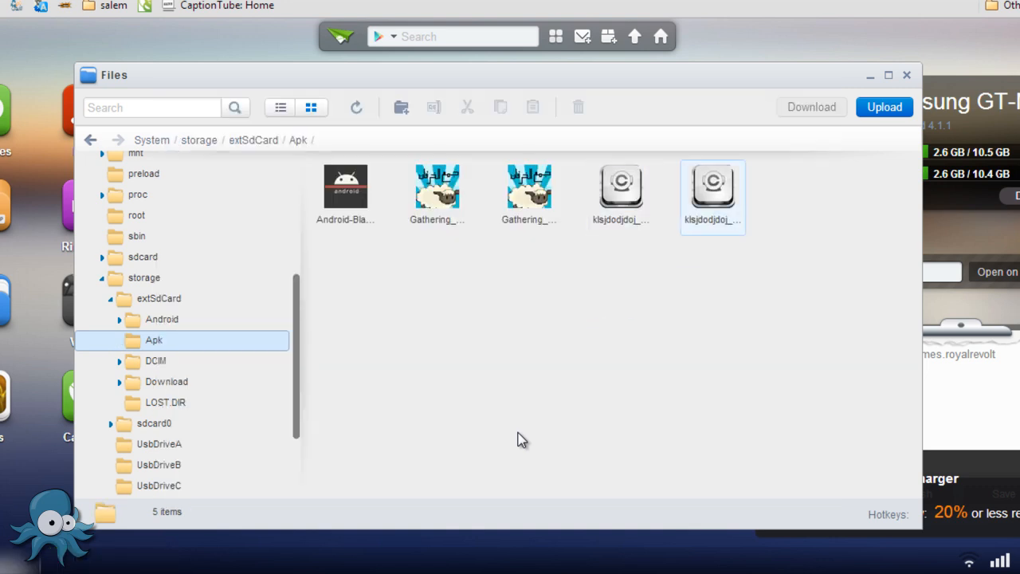
Step: Close the finished upload and confirm both klsjdodjdoj APKs are in the Apk folder
{"action": "left_click", "coordinate": [621, 191]}
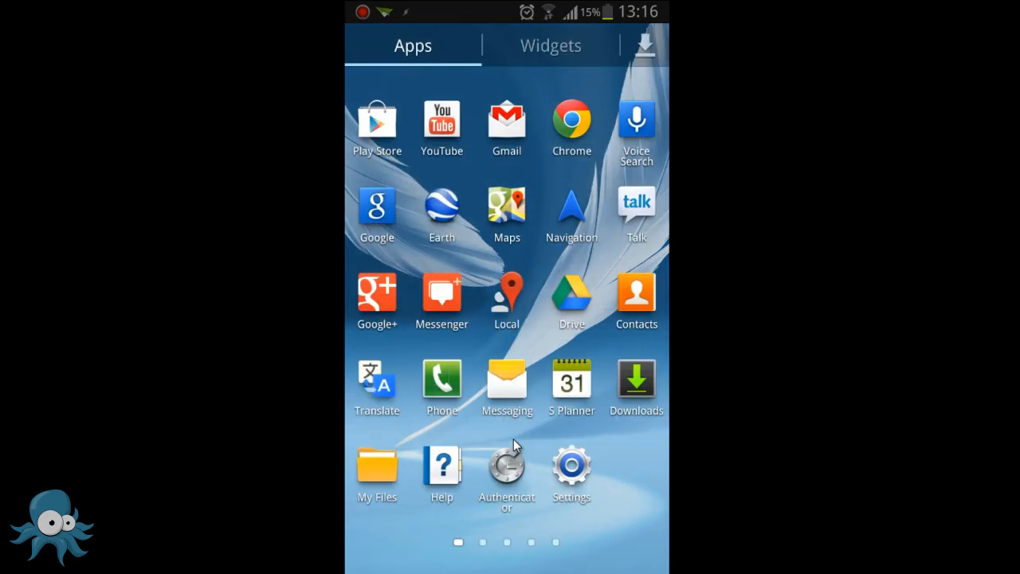
Step: Install the klsjdodjdoj APK from My Files > extSdCard > Apk, then open it
{"action": "left_click", "coordinate": [377, 464]}
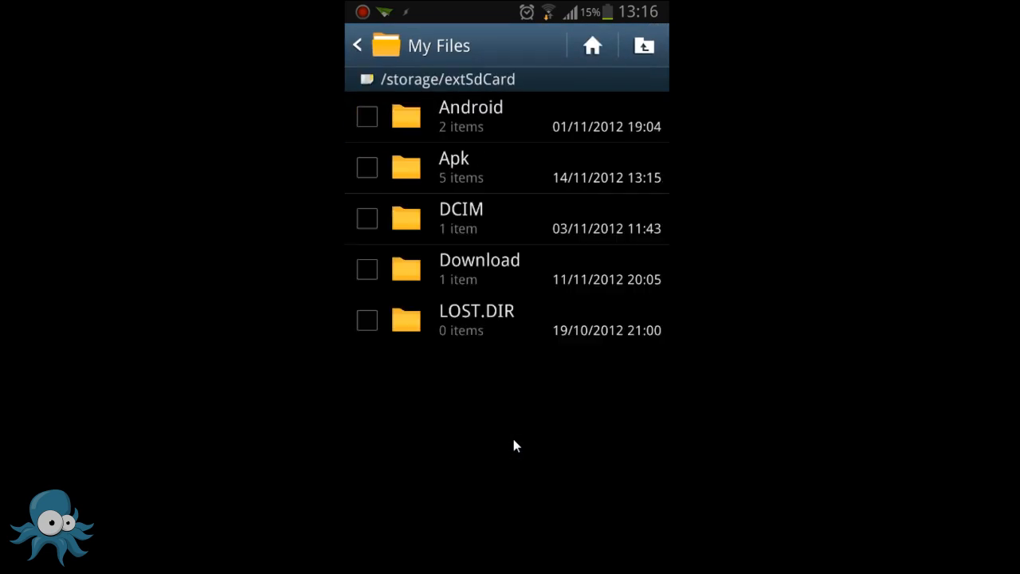
{"action": "left_click", "coordinate": [453, 168]}
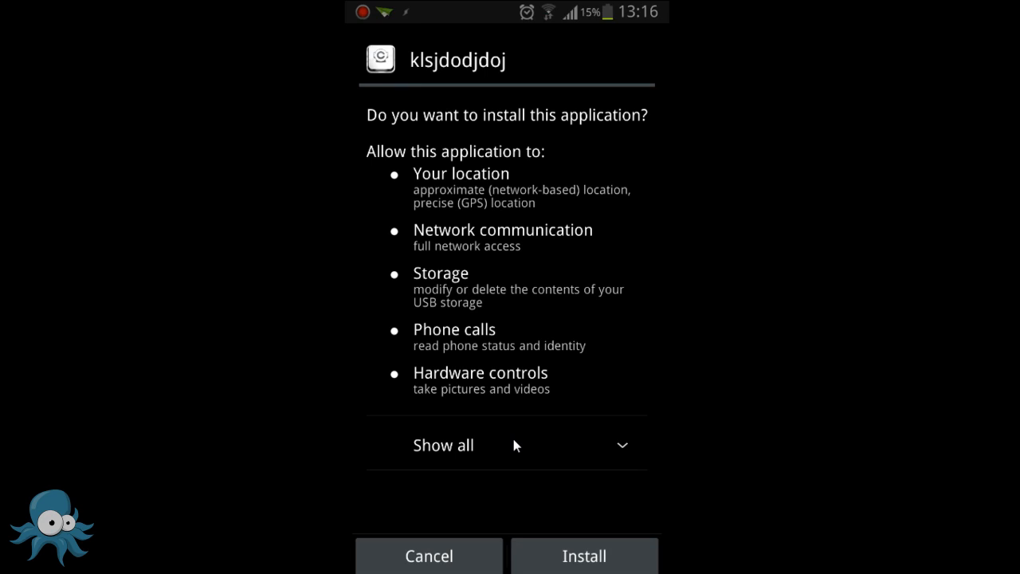
{"action": "left_click", "coordinate": [584, 556]}
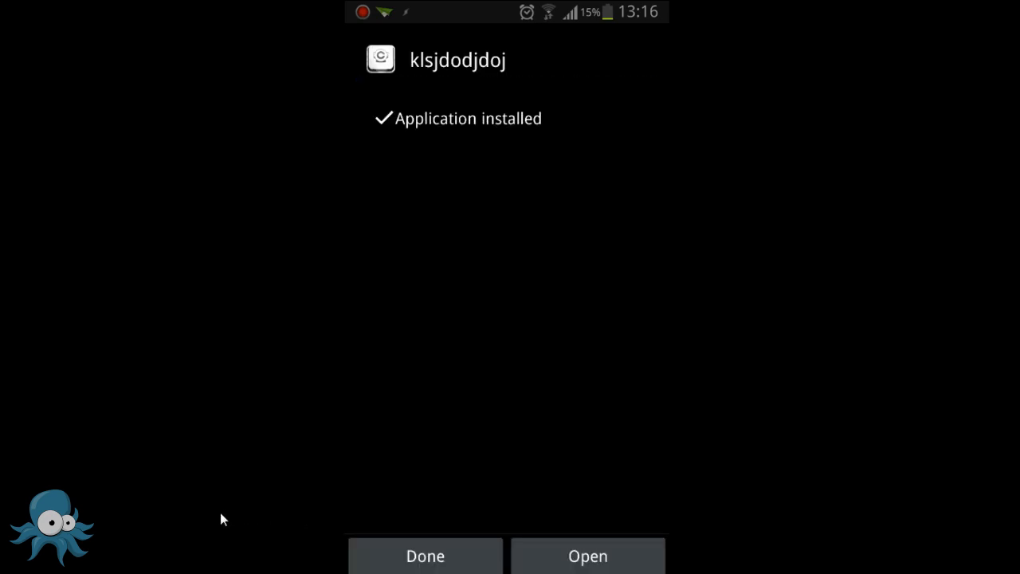
{"action": "left_click", "coordinate": [587, 555]}
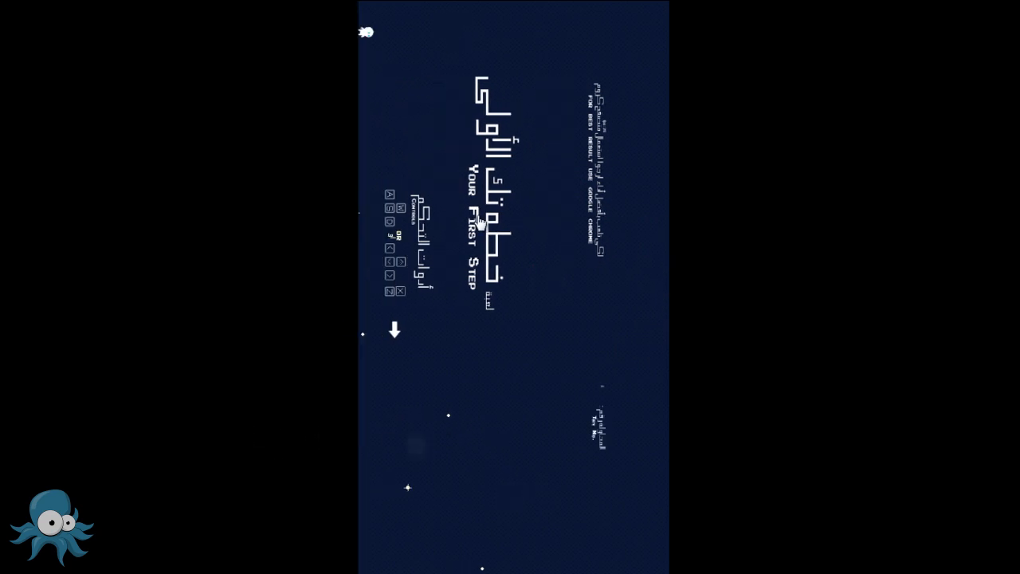
{"action": "mouse_move", "coordinate": [498, 310]}
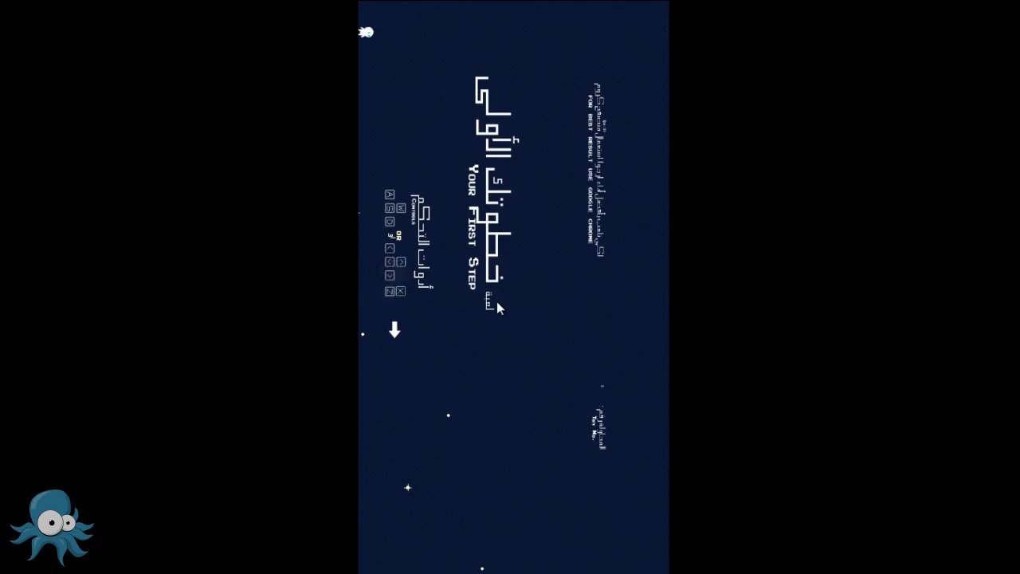